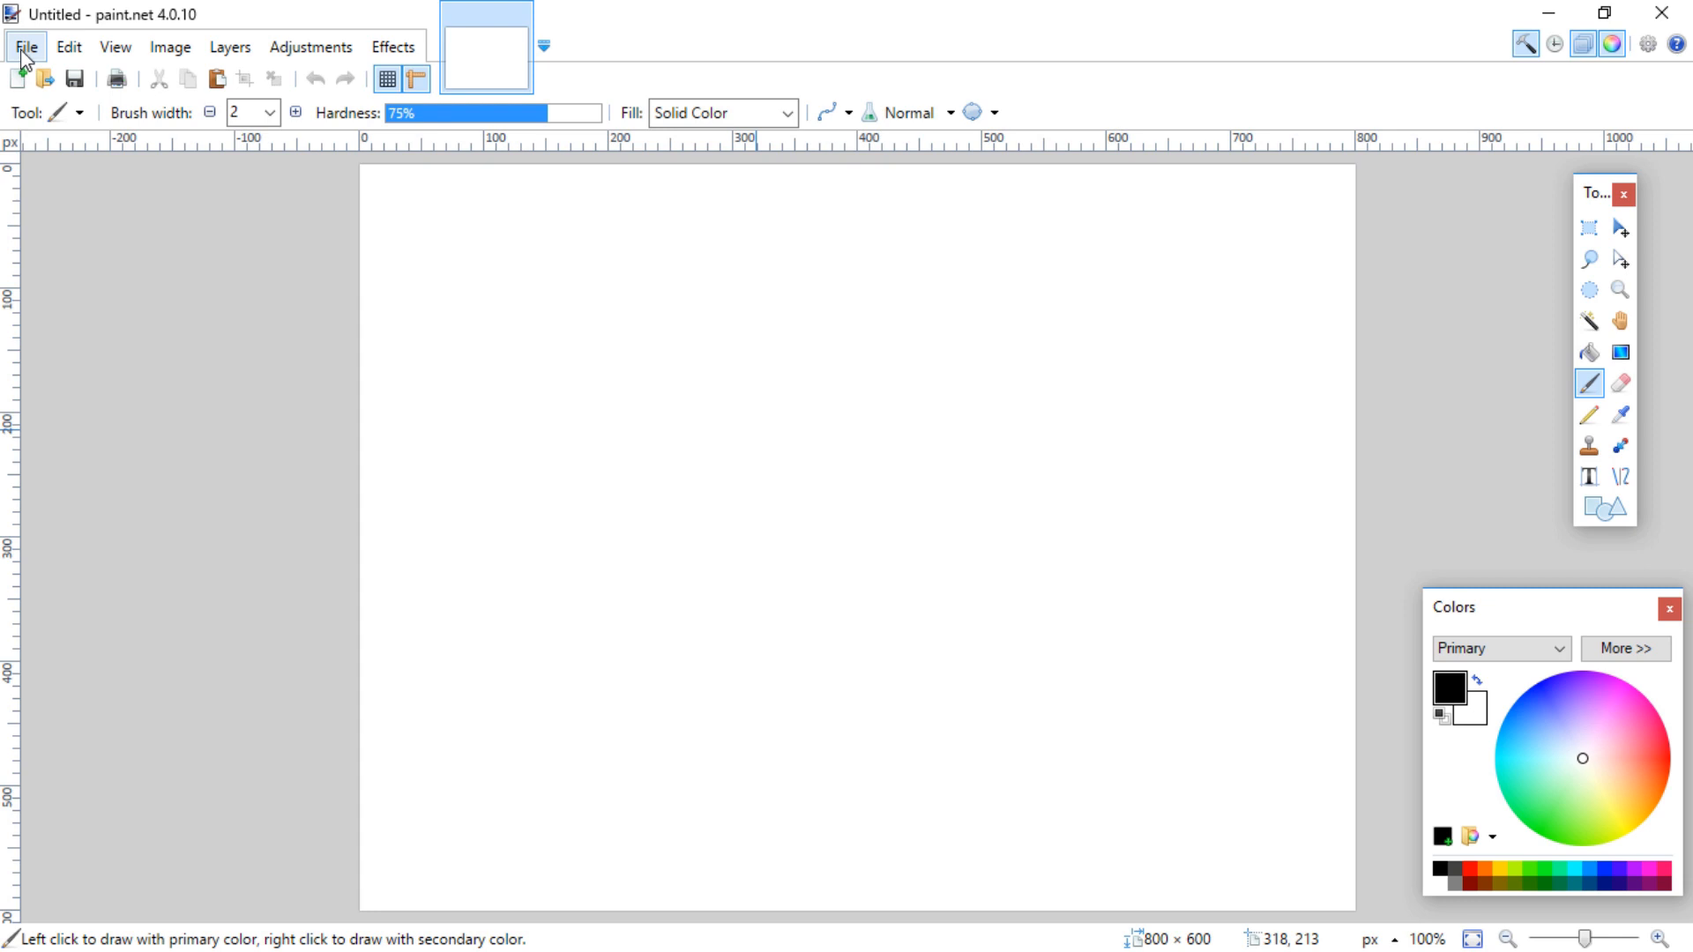
Acquire the pencil sketch from the Canon IJ Scanner into a new paint.net image.
{"action": "left_click", "coordinate": [27, 45]}
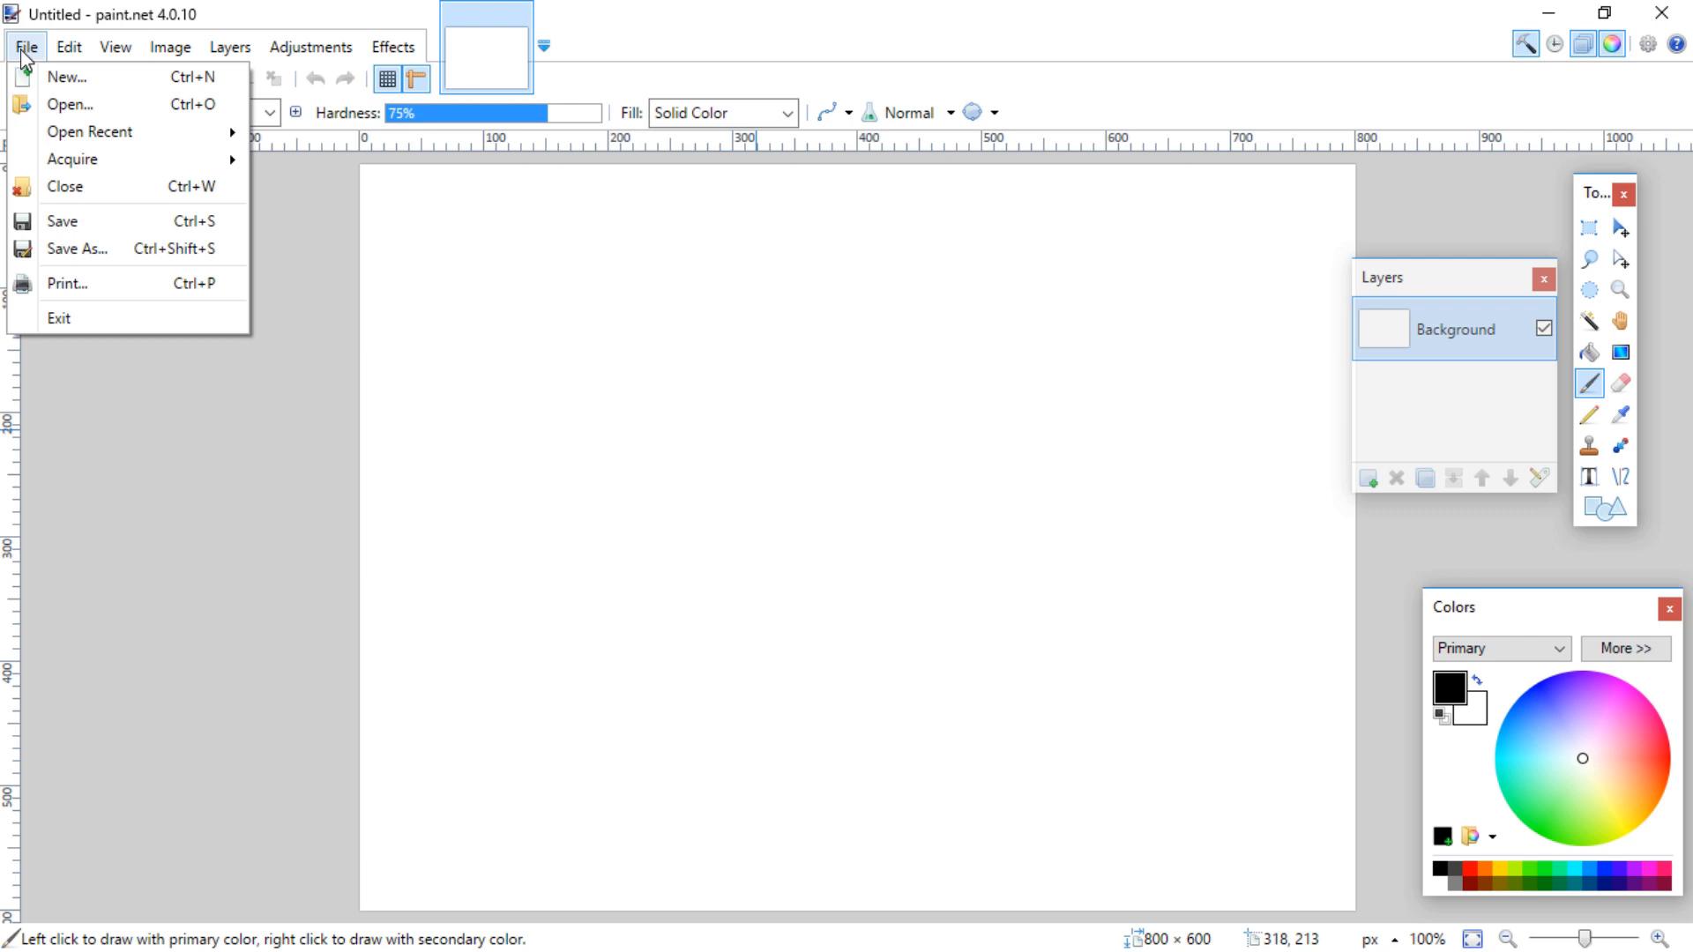
{"action": "mouse_move", "coordinate": [72, 160]}
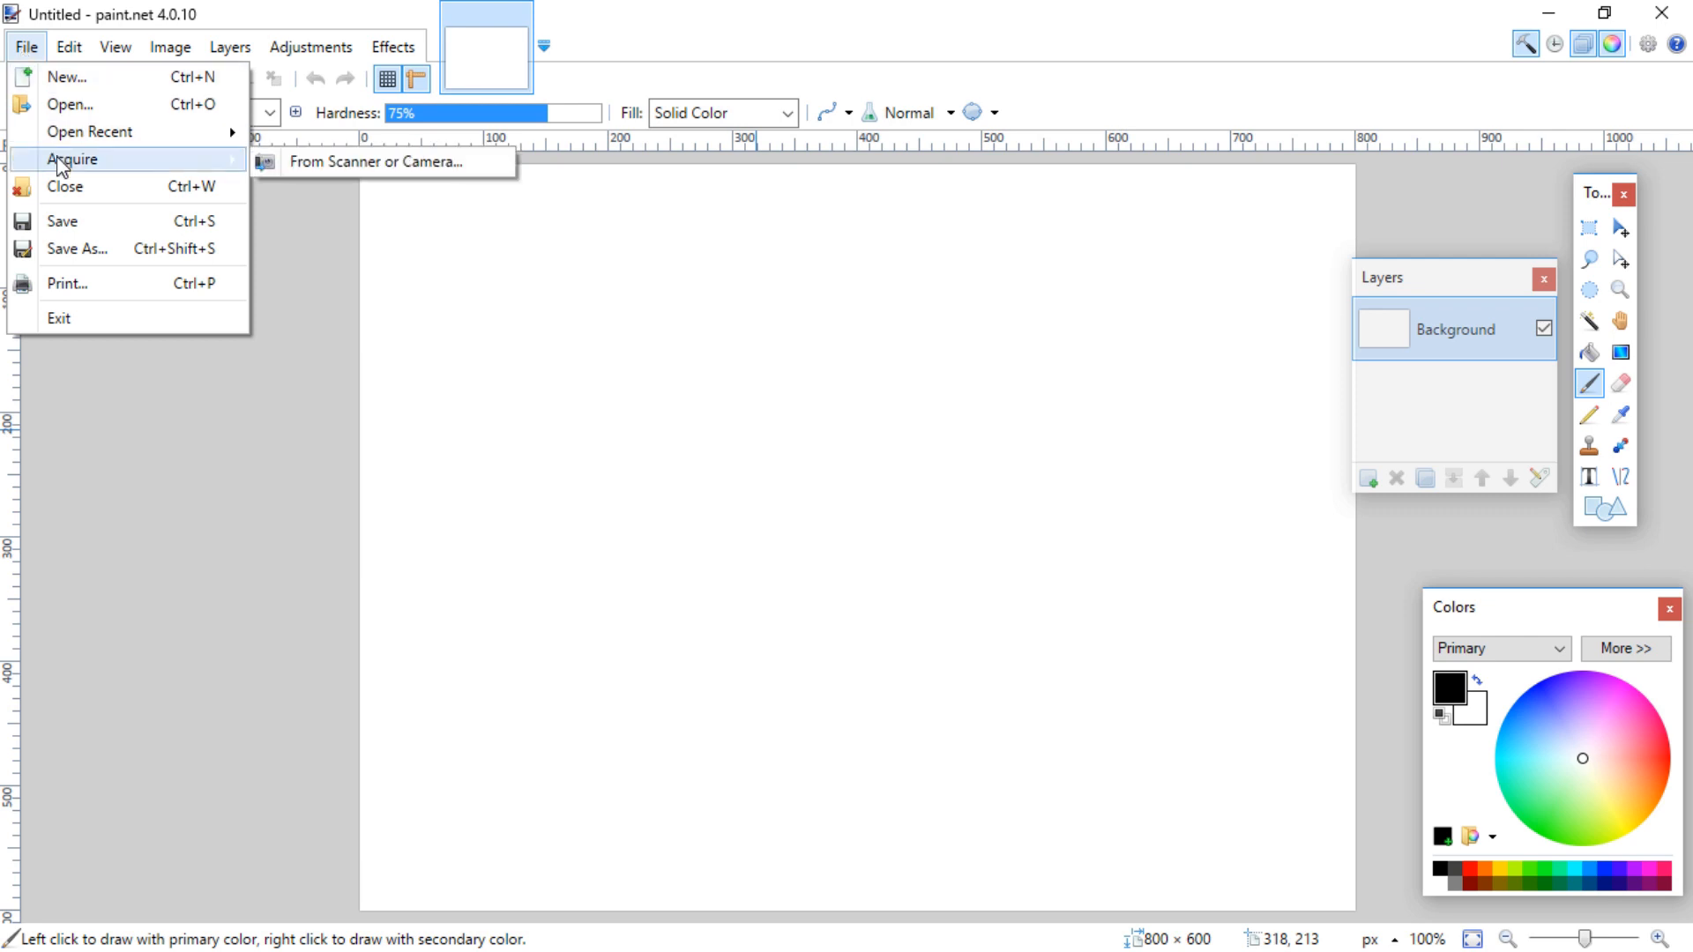
{"action": "left_click", "coordinate": [381, 160]}
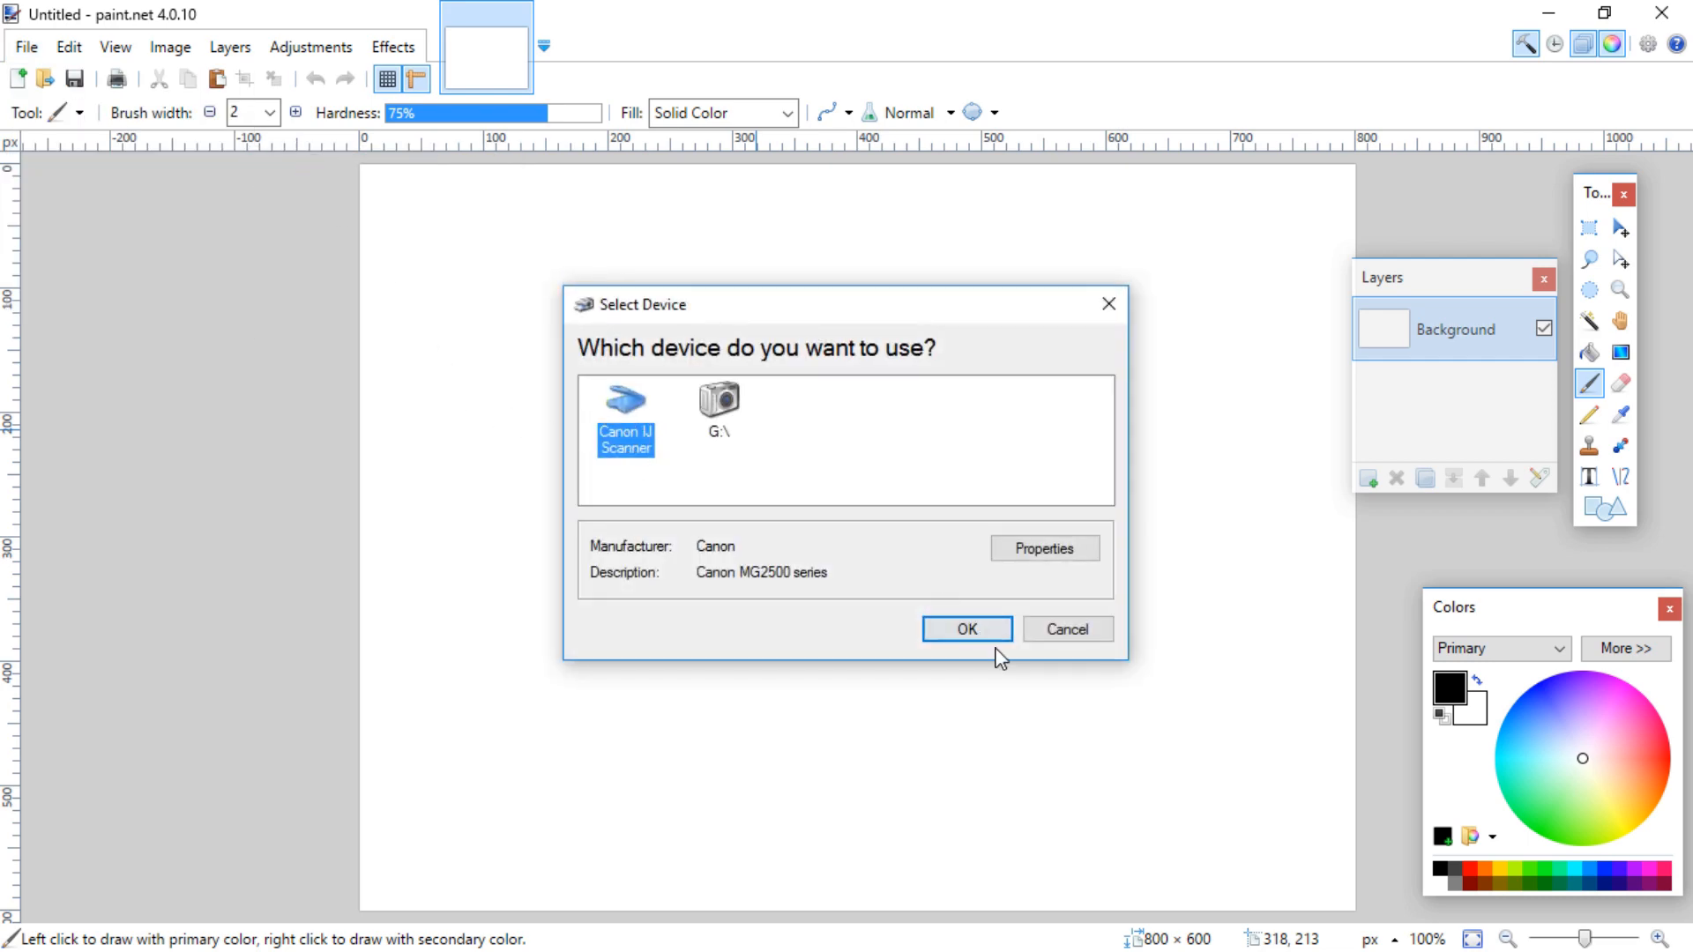
{"action": "left_click", "coordinate": [965, 630]}
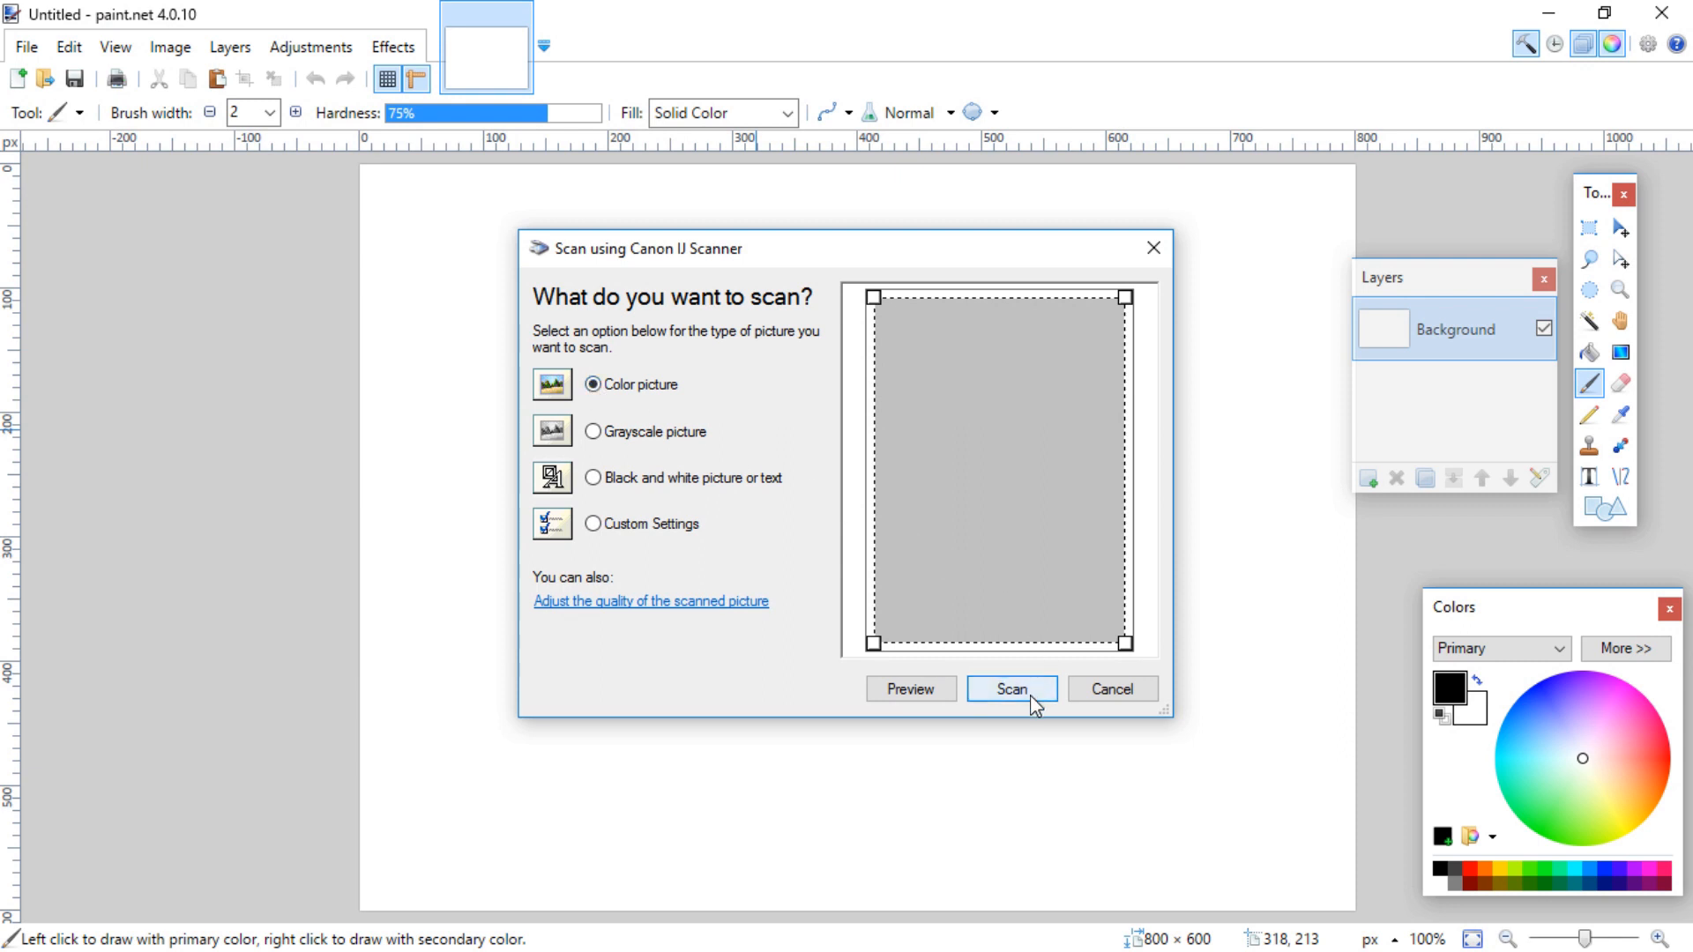
{"action": "left_click", "coordinate": [1011, 689]}
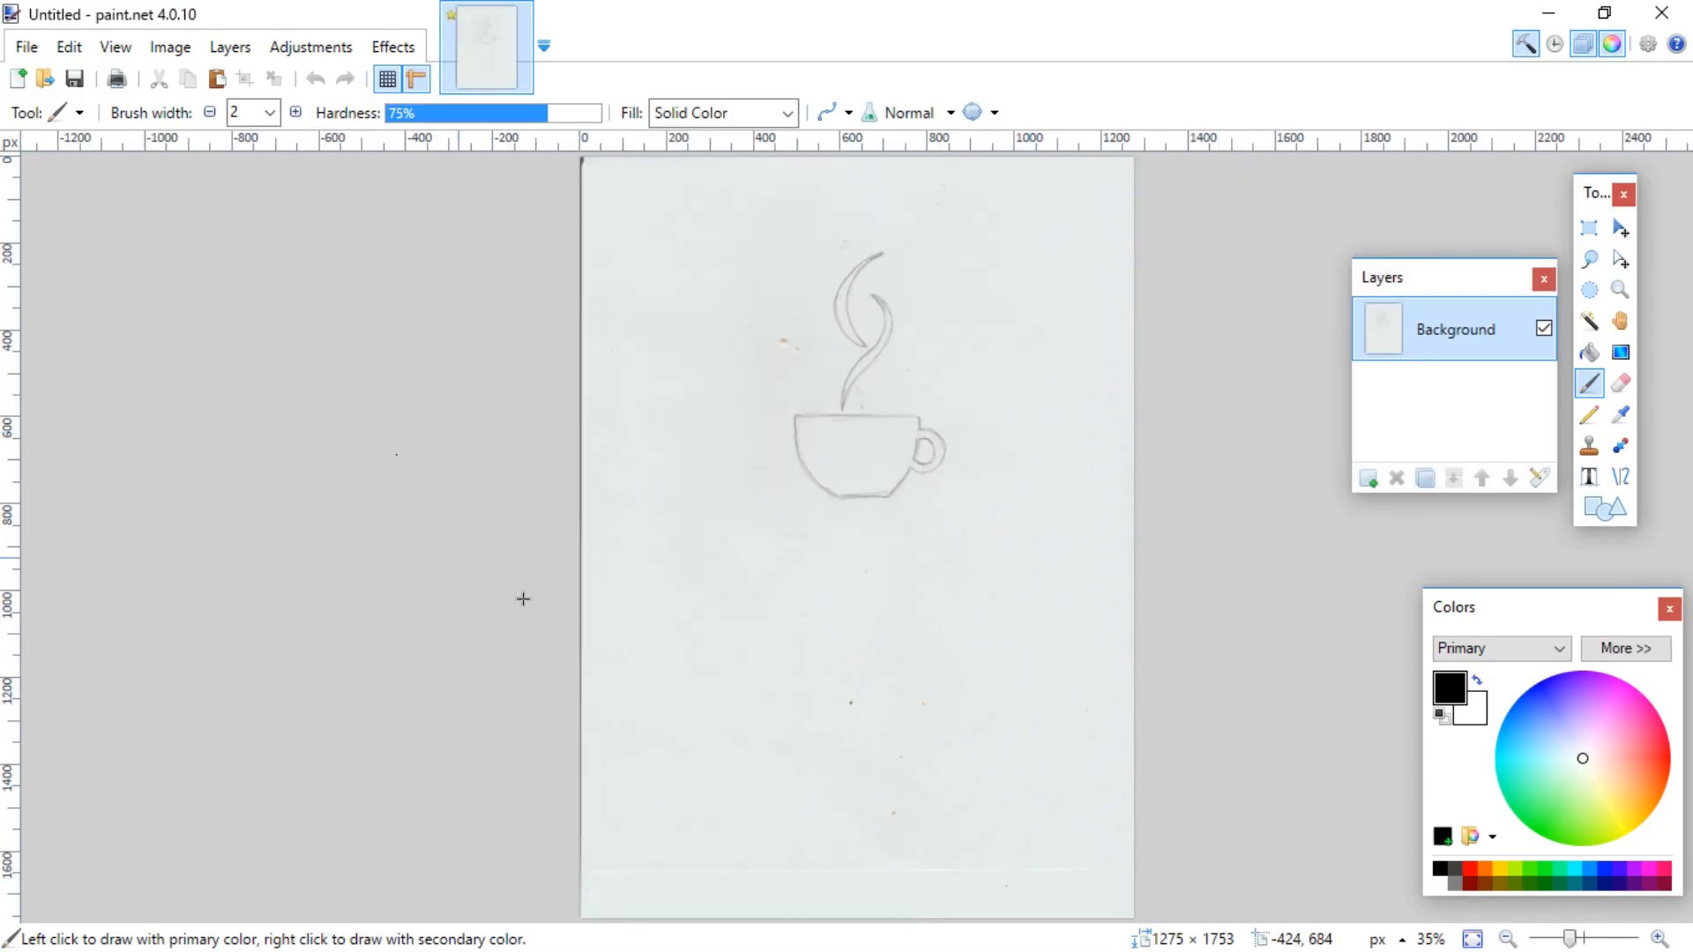
{"action": "mouse_move", "coordinate": [425, 505]}
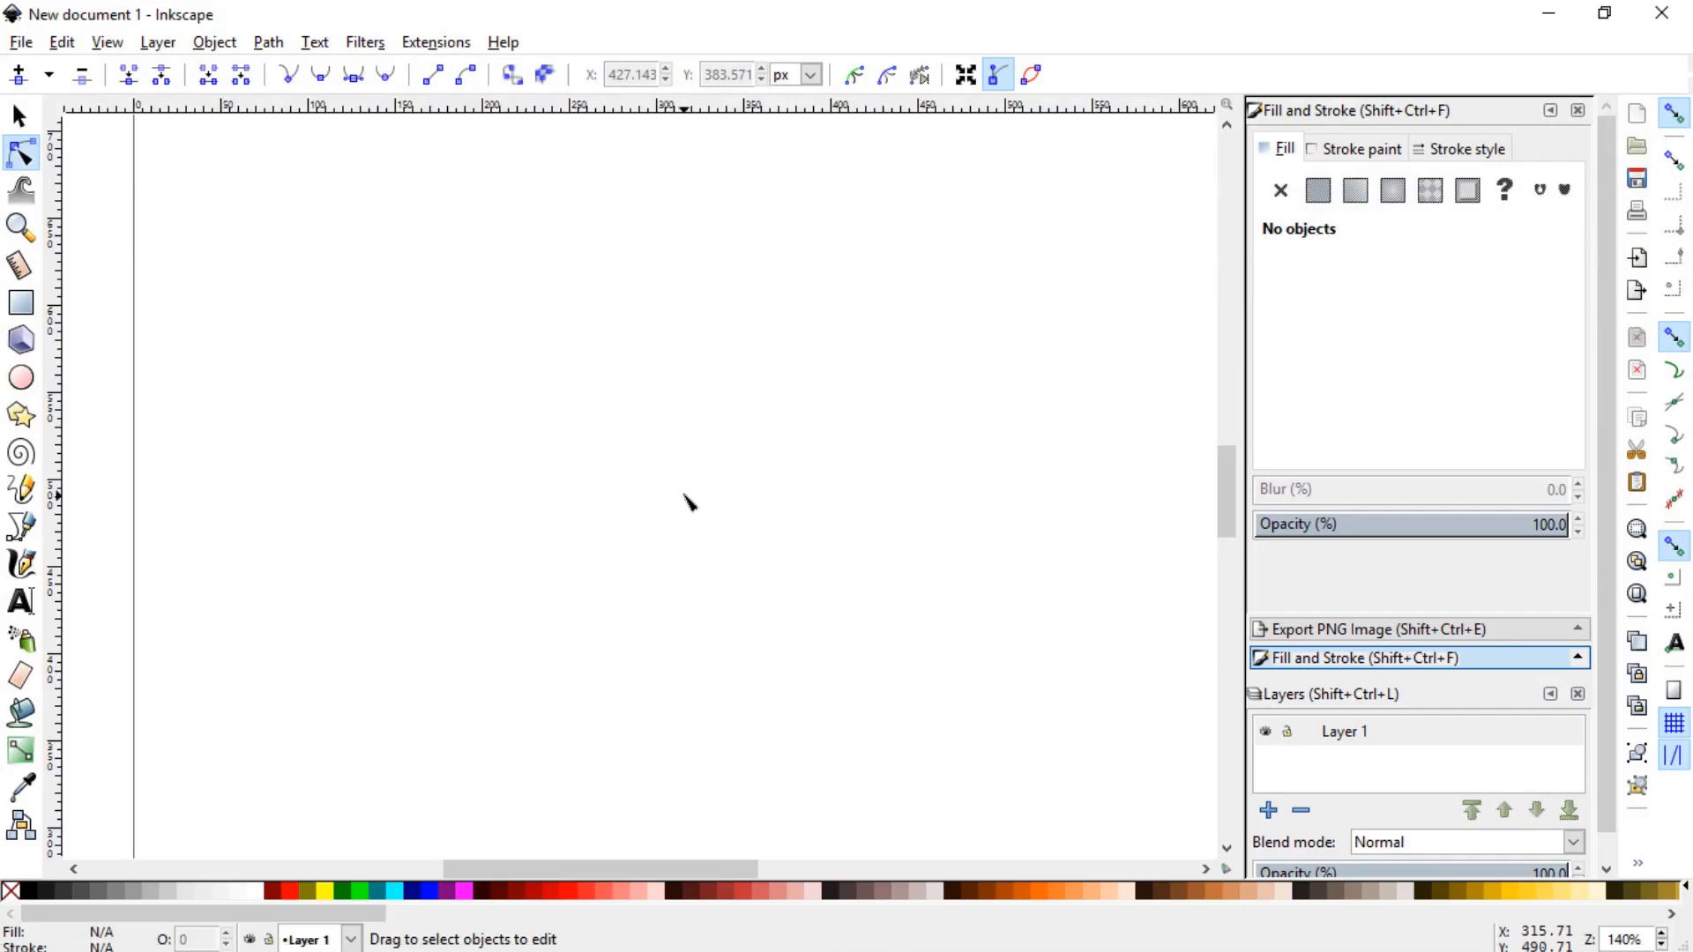
Import the scanned JPEG of the coffee cup sketch and embed it on the canvas.
{"action": "left_click", "coordinate": [20, 40]}
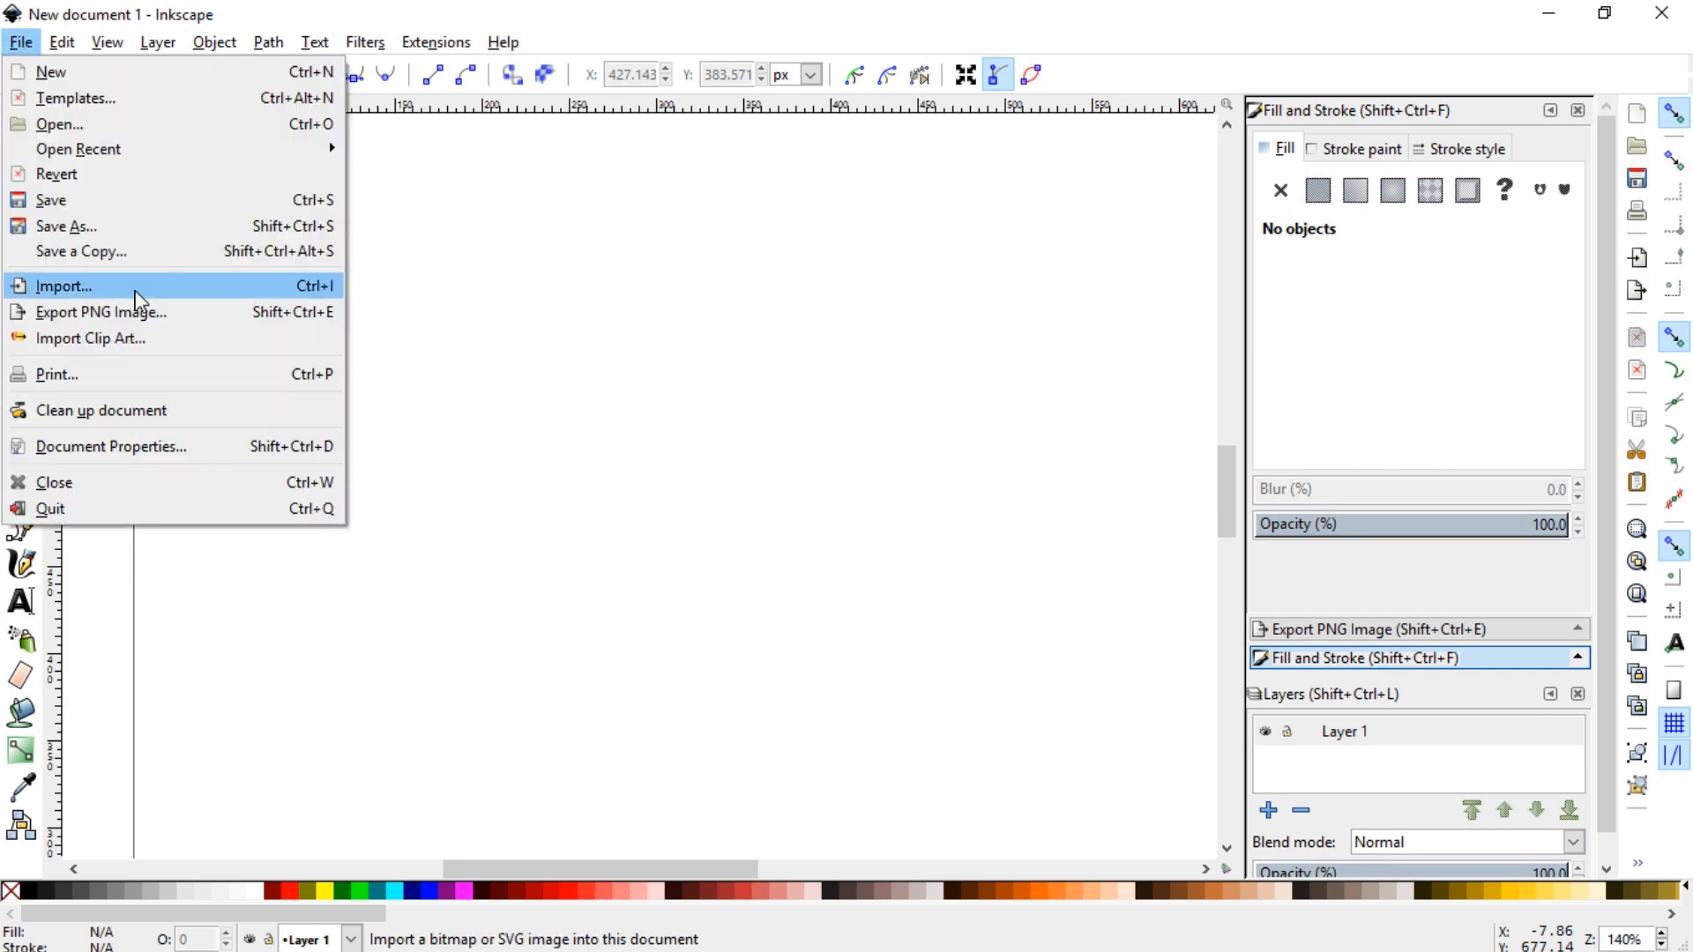
{"action": "left_click", "coordinate": [63, 285]}
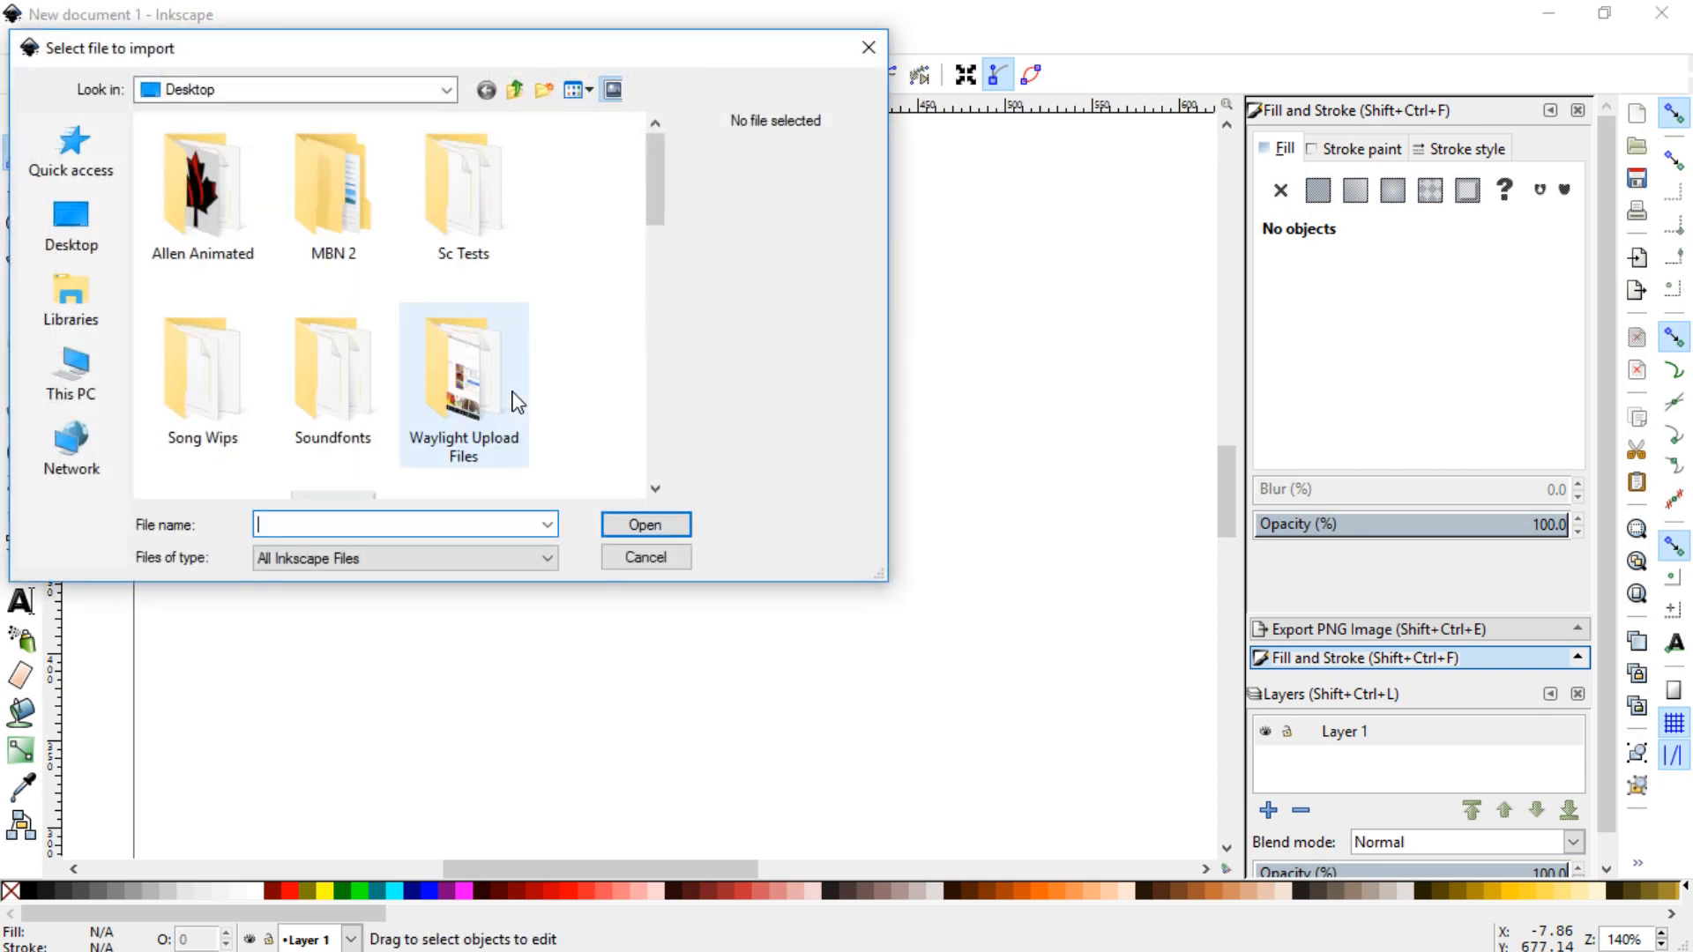
{"action": "scroll", "scroll_direction": "down", "scroll_amount": 3}
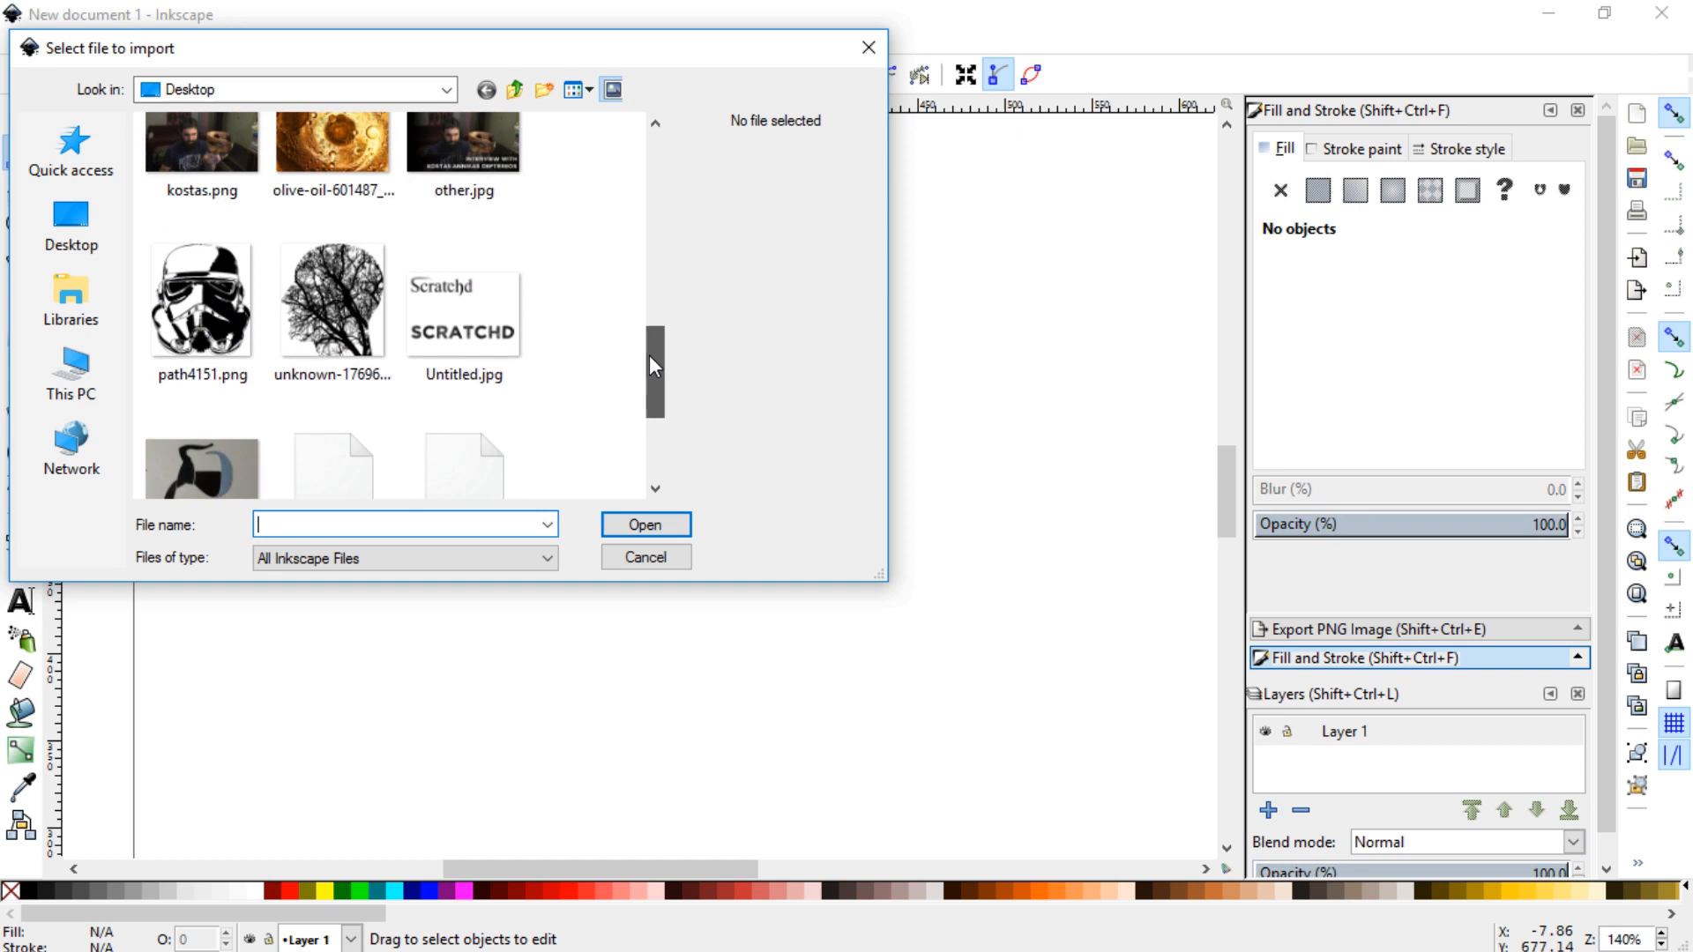
{"action": "scroll", "scroll_direction": "down", "scroll_amount": 3}
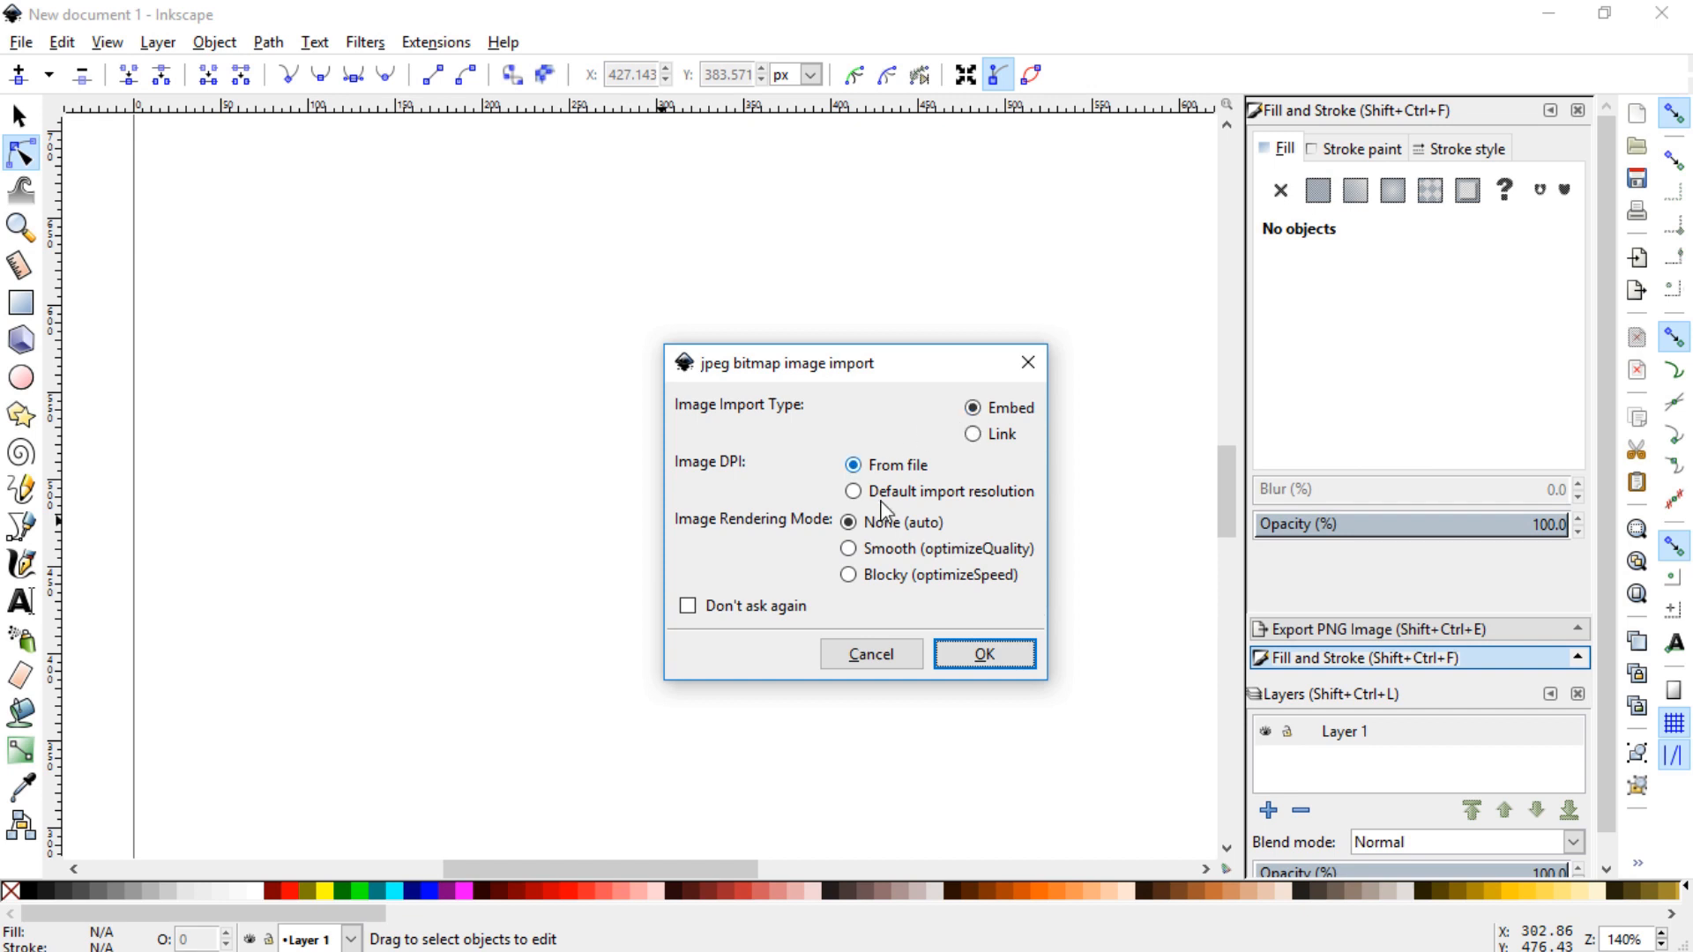
{"action": "left_click", "coordinate": [983, 653]}
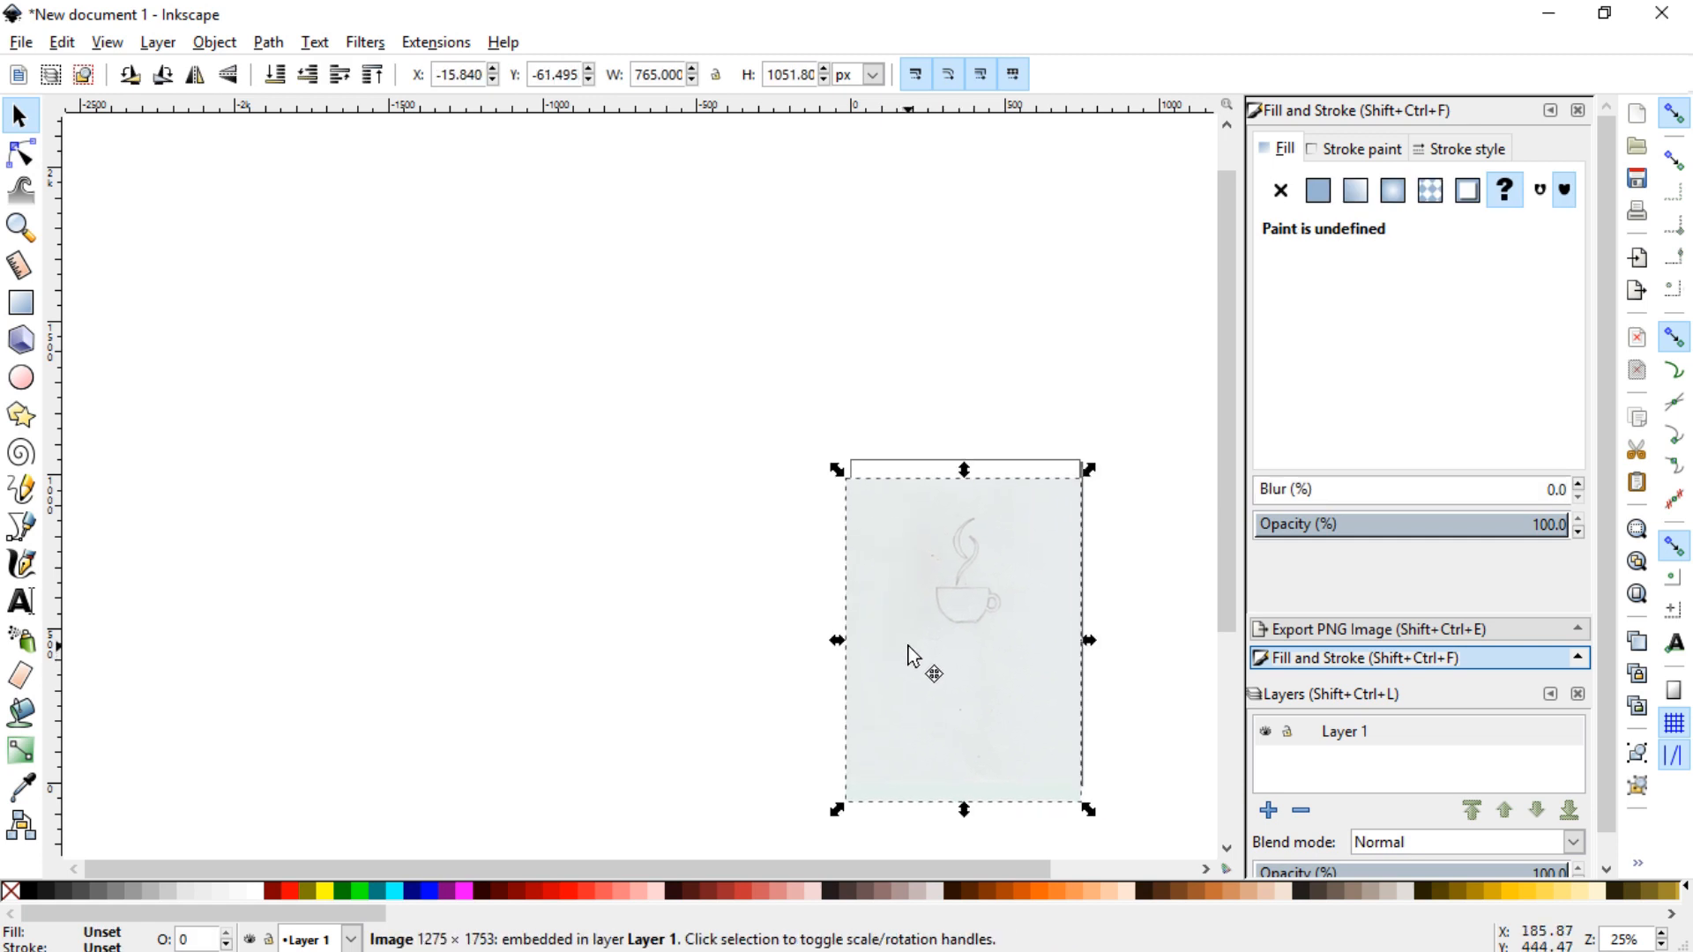
Set the page to US Letter with an opaque white (ffffffff) background in Document Properties.
{"action": "left_click", "coordinate": [19, 43]}
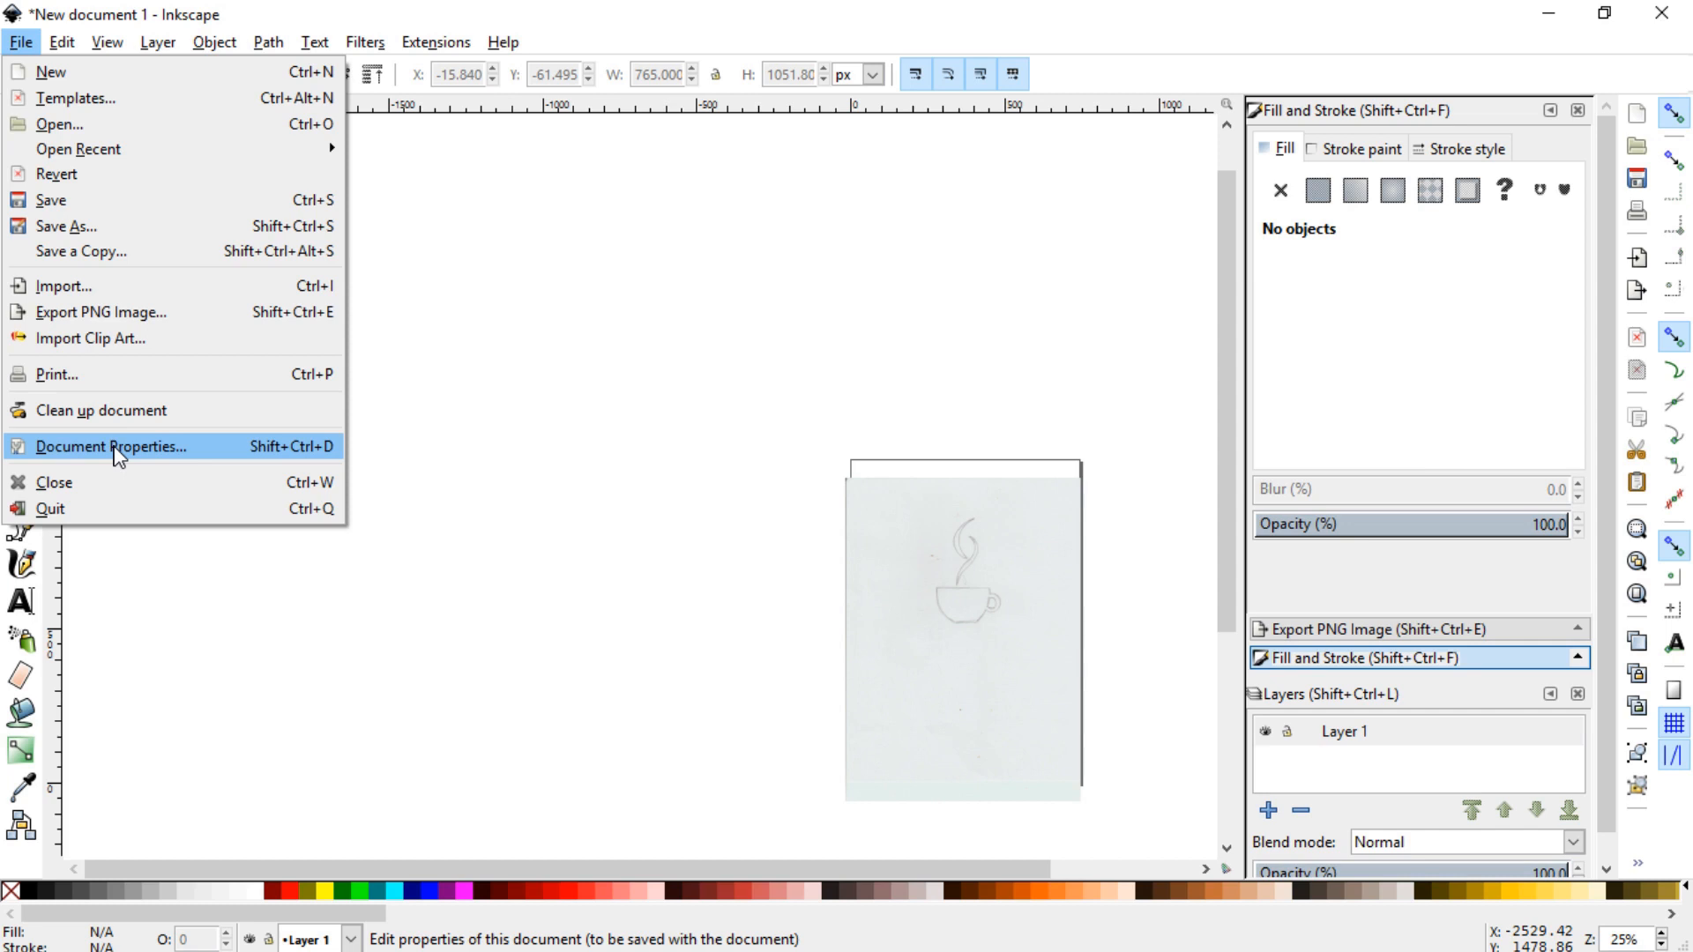
{"action": "left_click", "coordinate": [111, 446]}
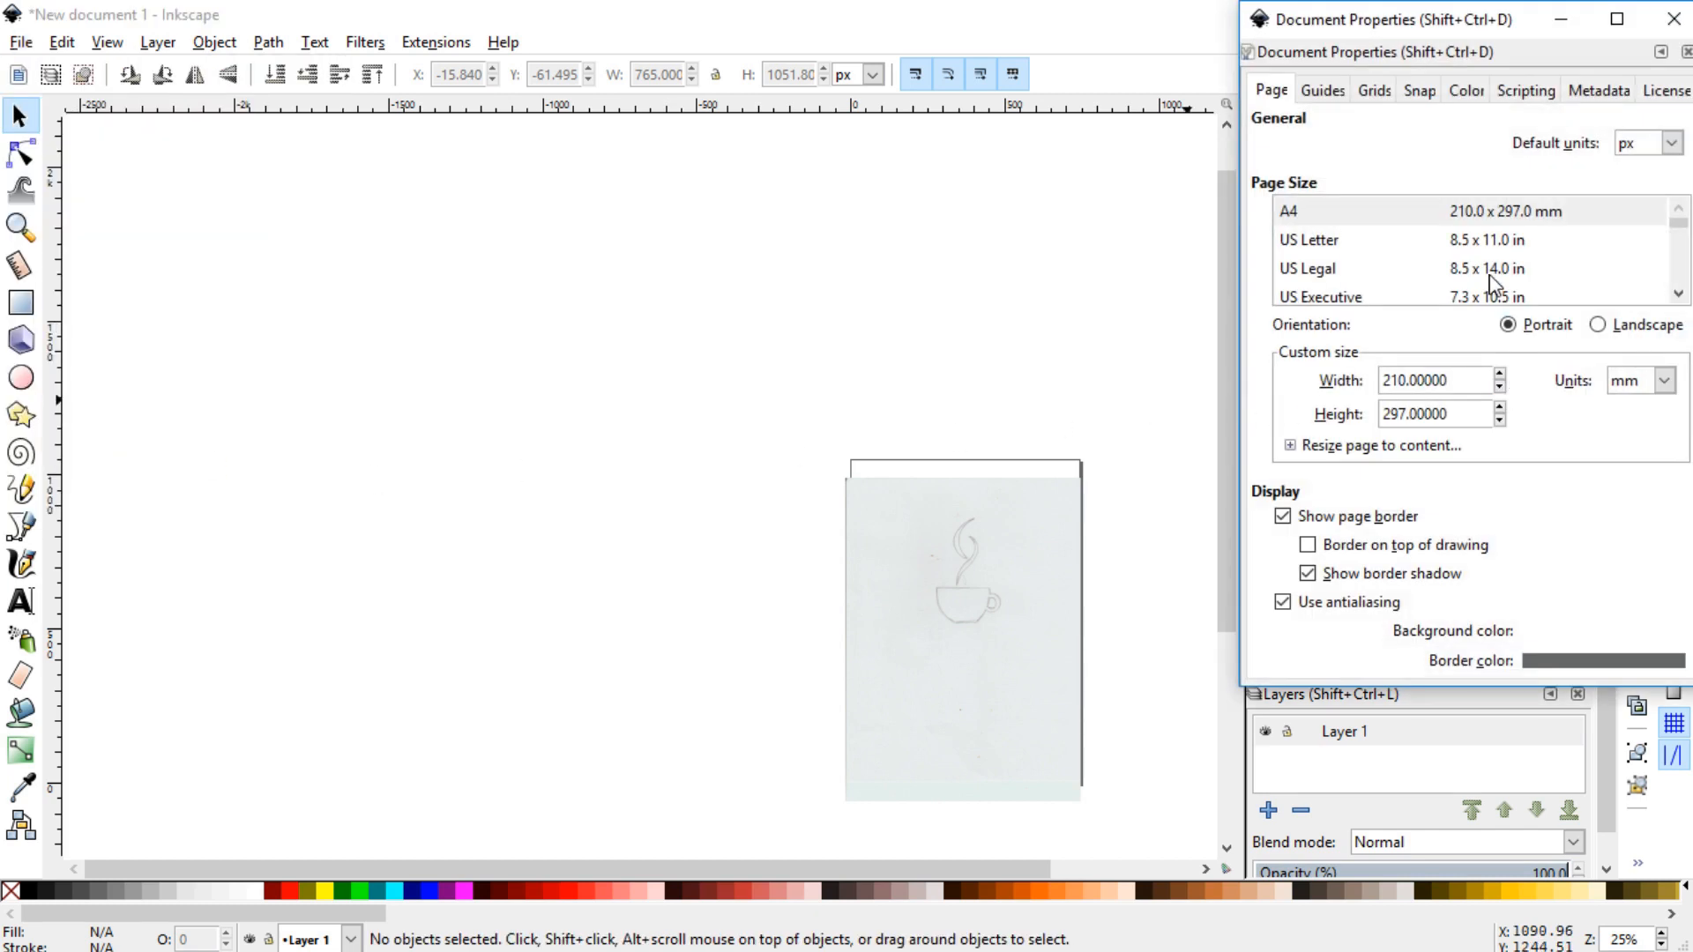
{"action": "left_click", "coordinate": [1311, 240]}
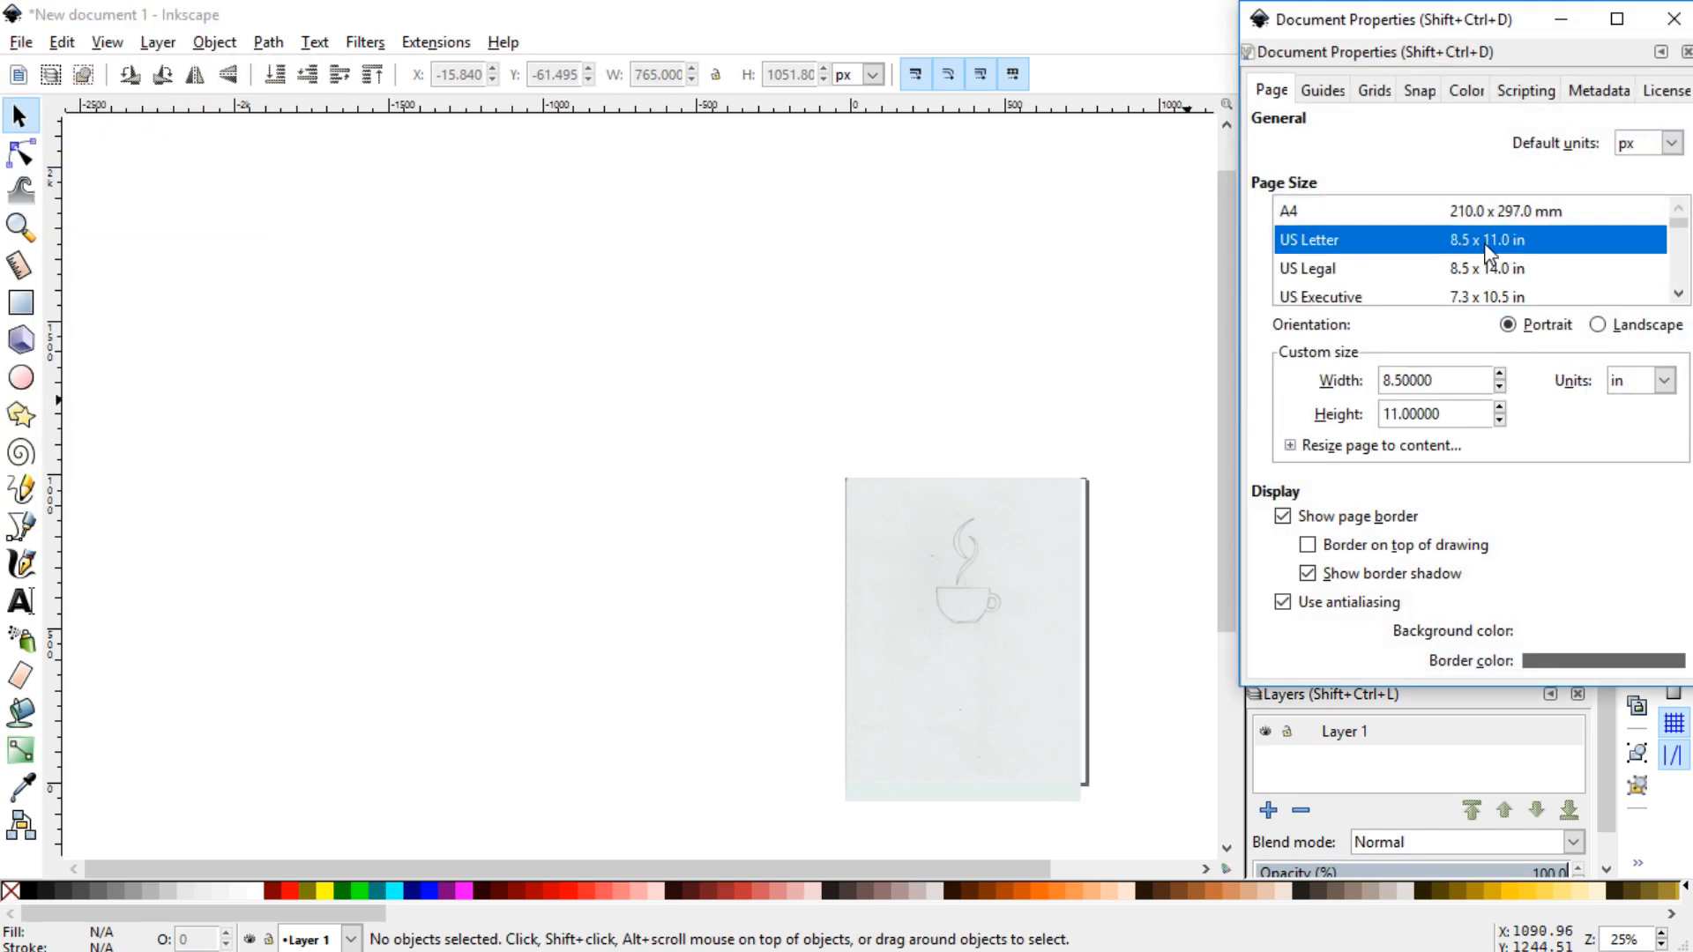
{"action": "left_click", "coordinate": [1566, 631]}
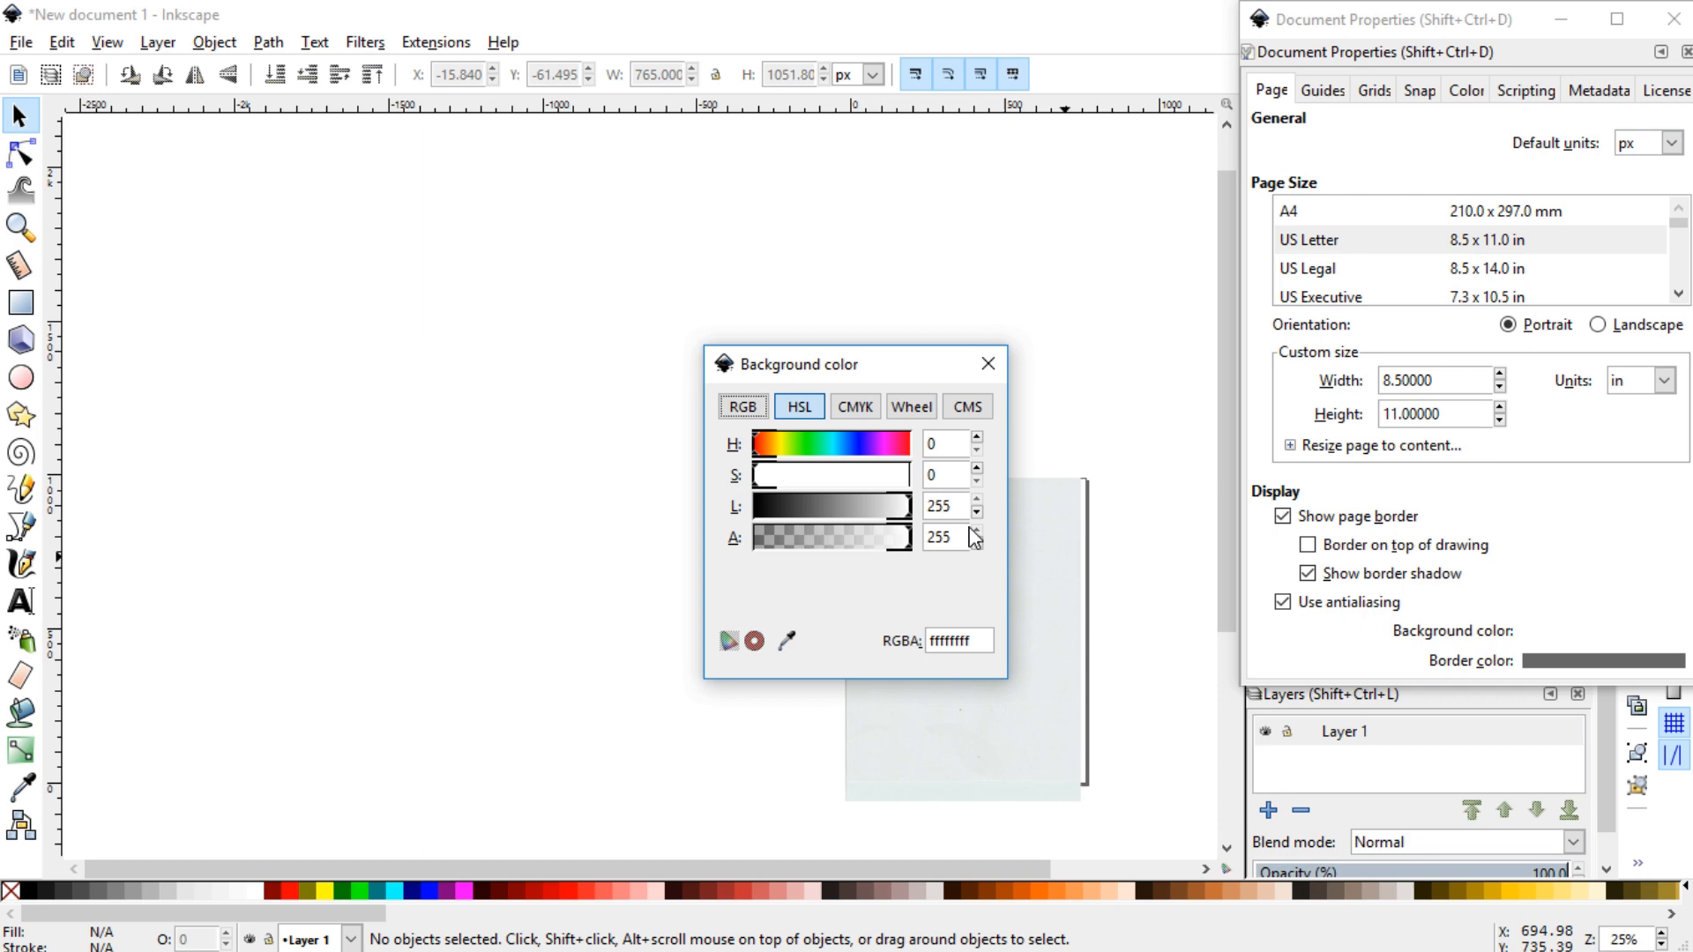
{"action": "left_click", "coordinate": [984, 363]}
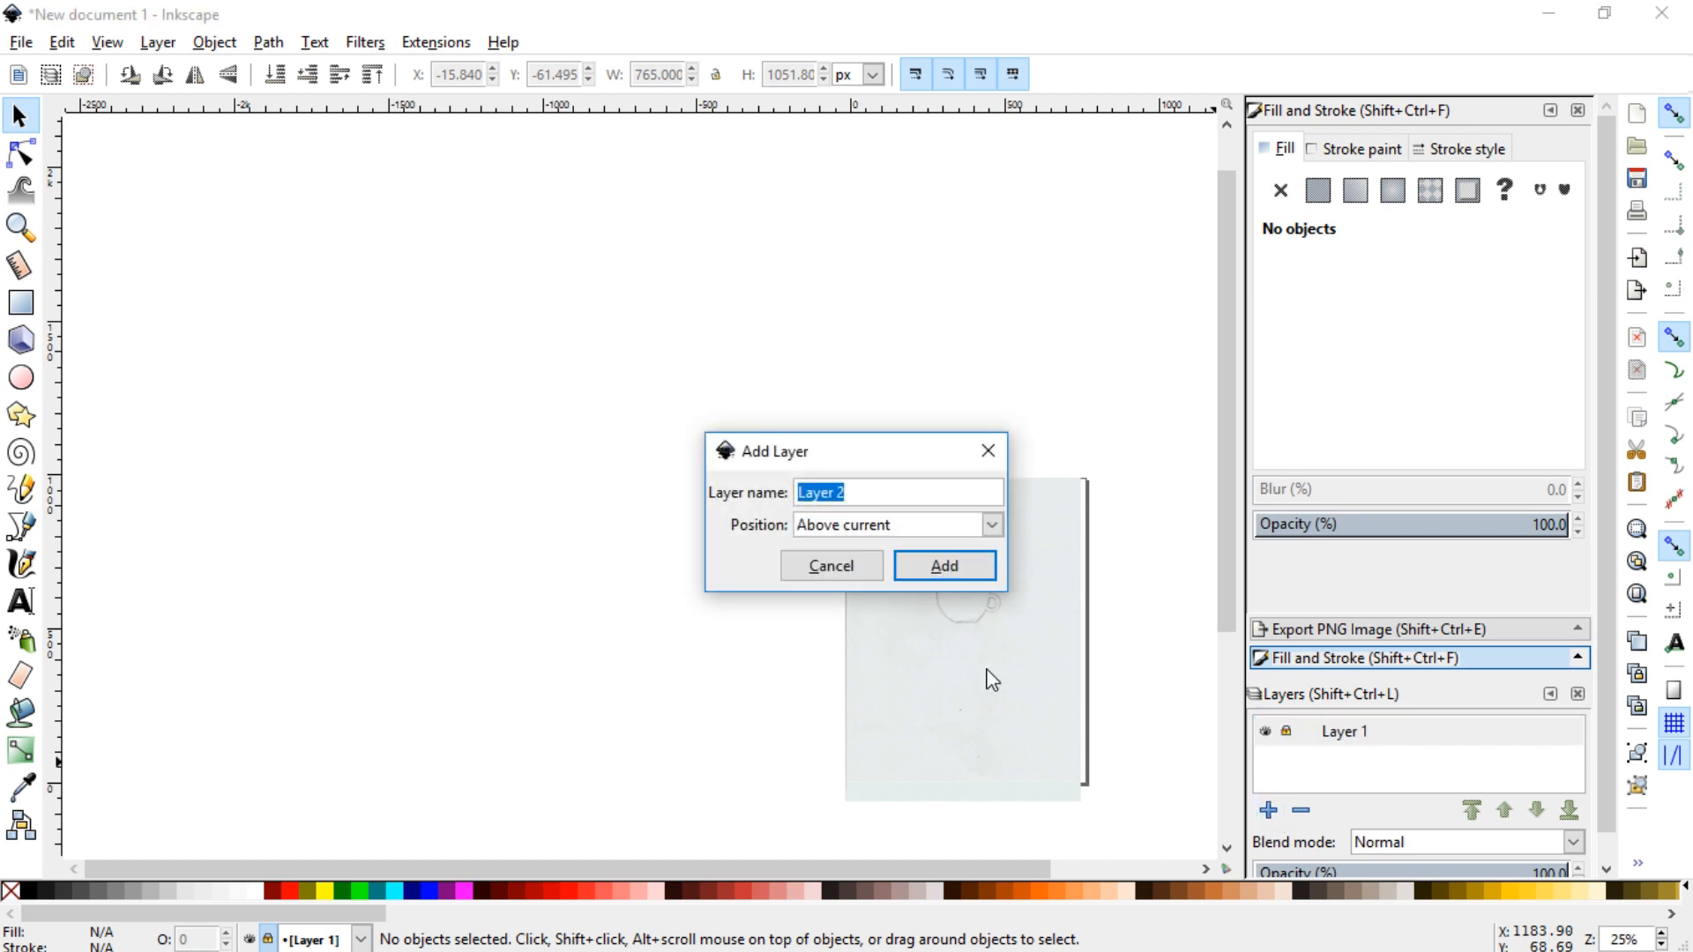
Add Layer 2 above the sketch and trace the cup body as a closed straight-edged path.
{"action": "left_click", "coordinate": [942, 566]}
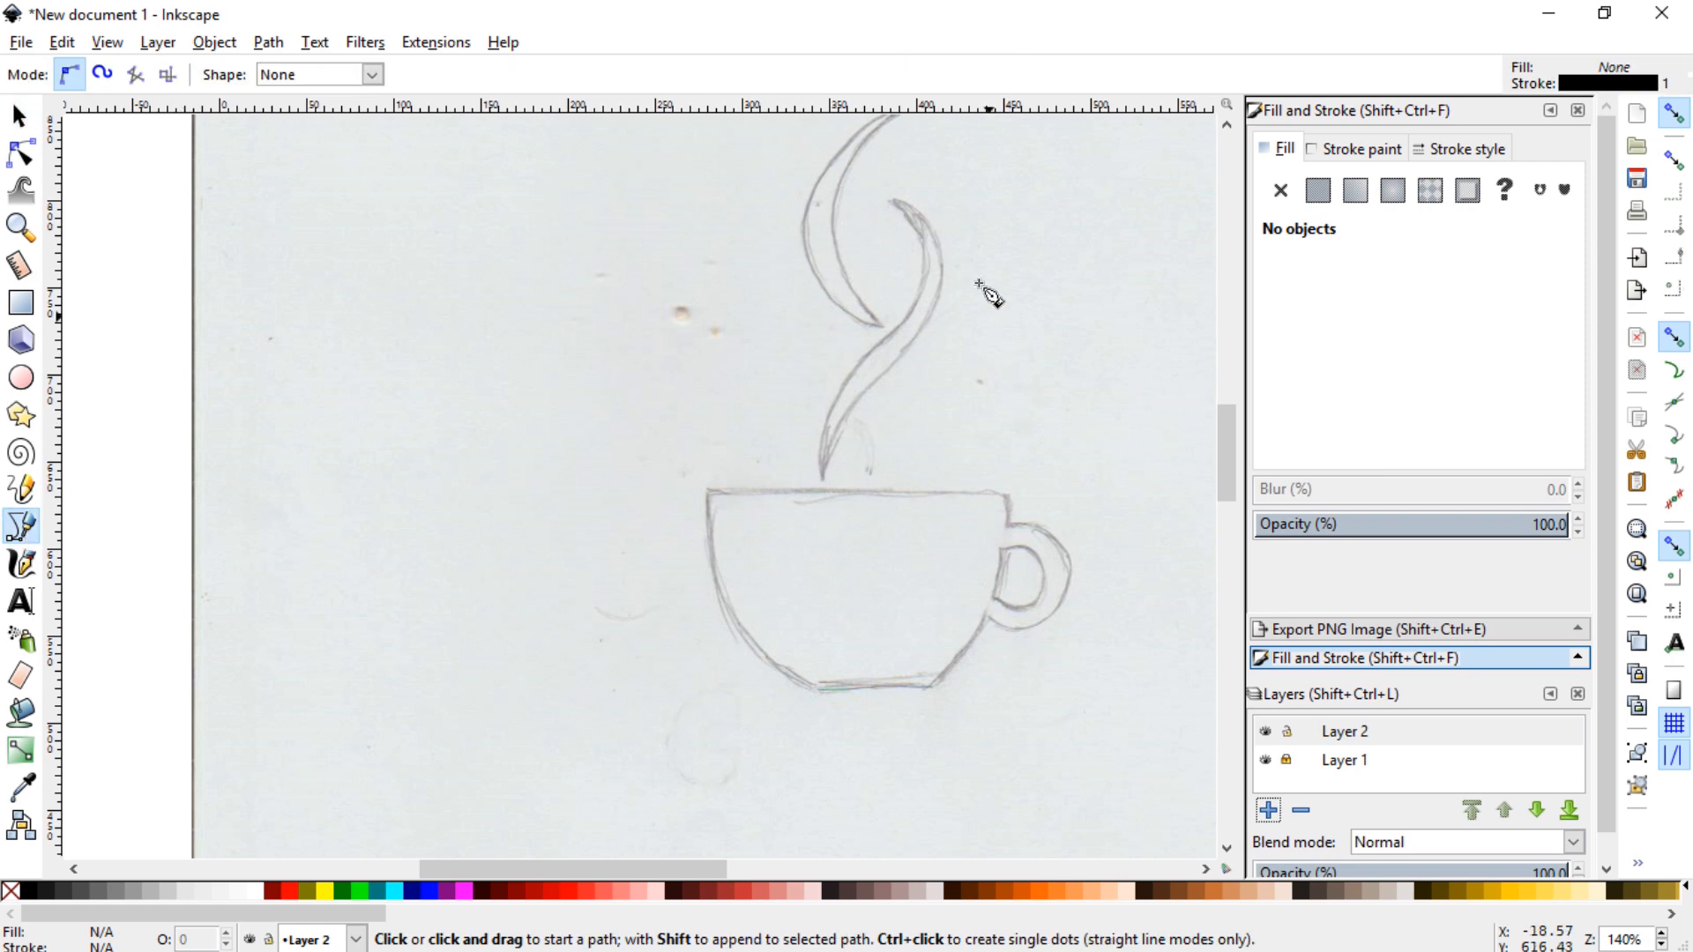
{"action": "mouse_move", "coordinate": [716, 506]}
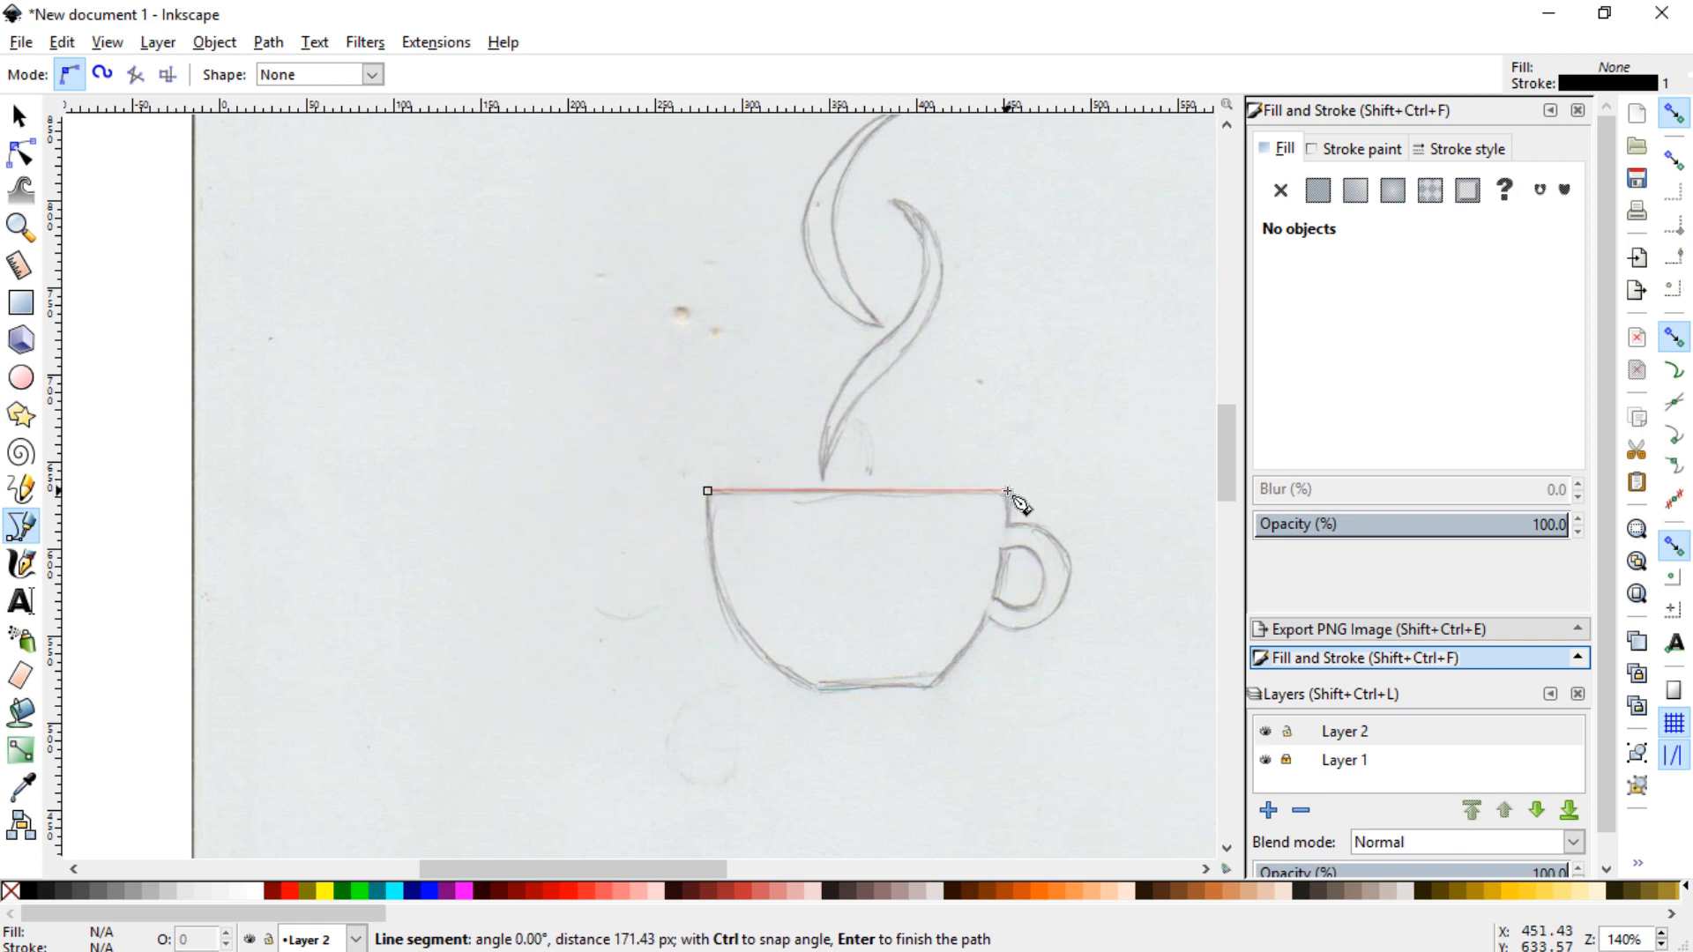
{"action": "mouse_move", "coordinate": [945, 501]}
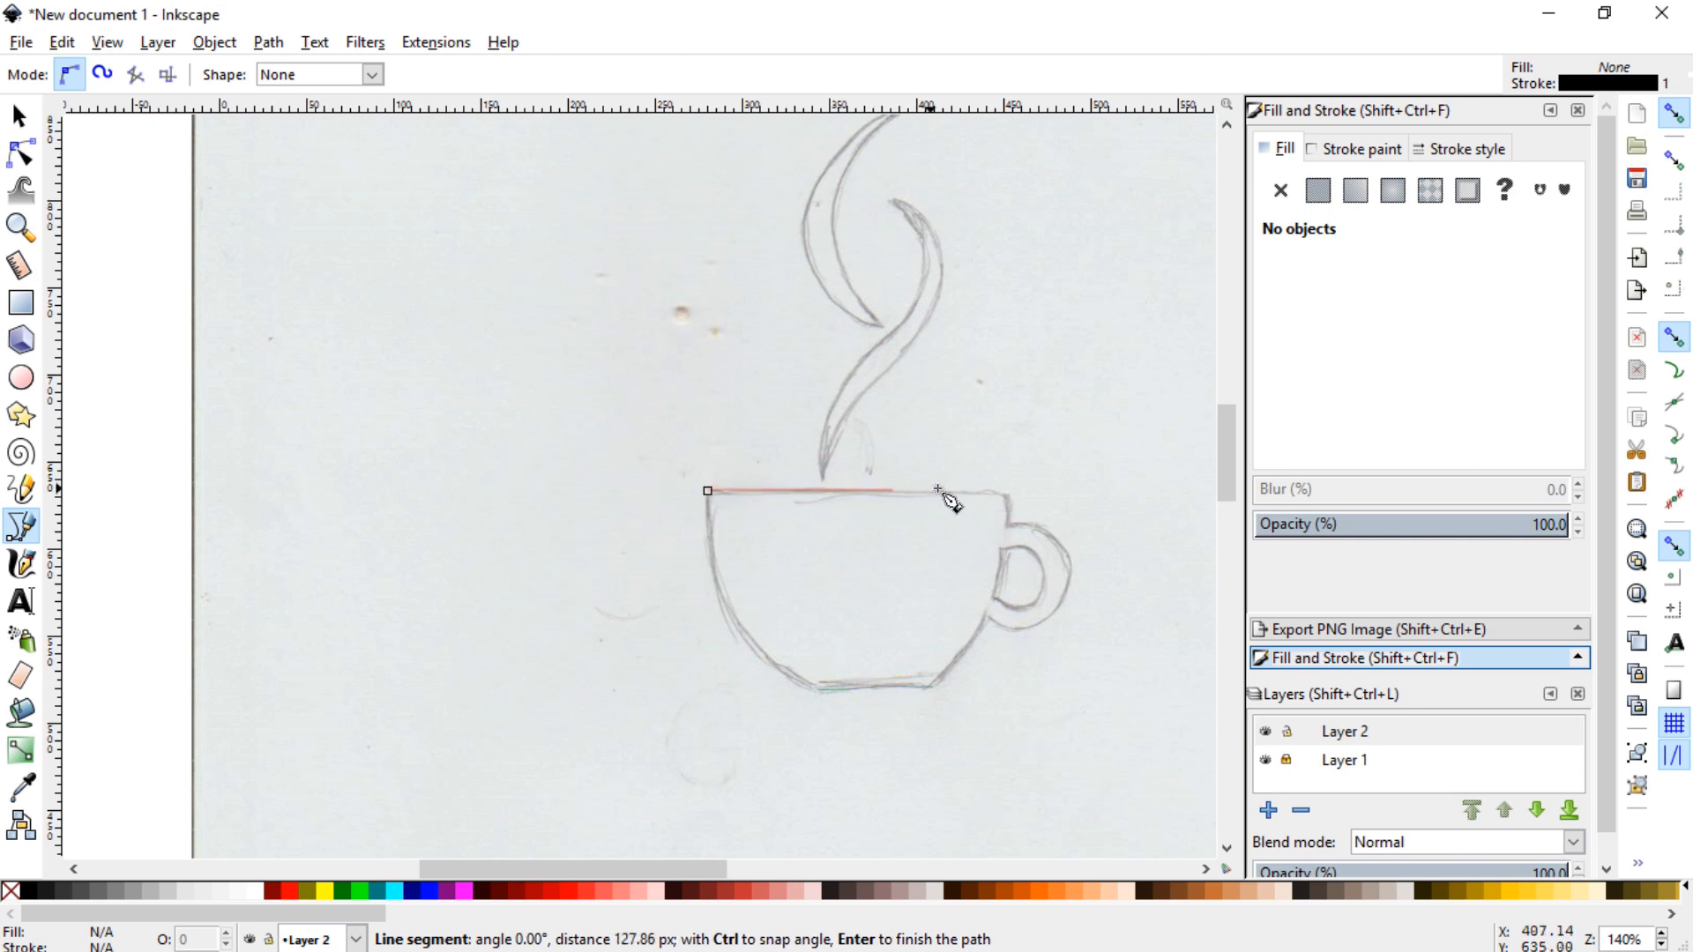
{"action": "left_click", "coordinate": [1003, 492]}
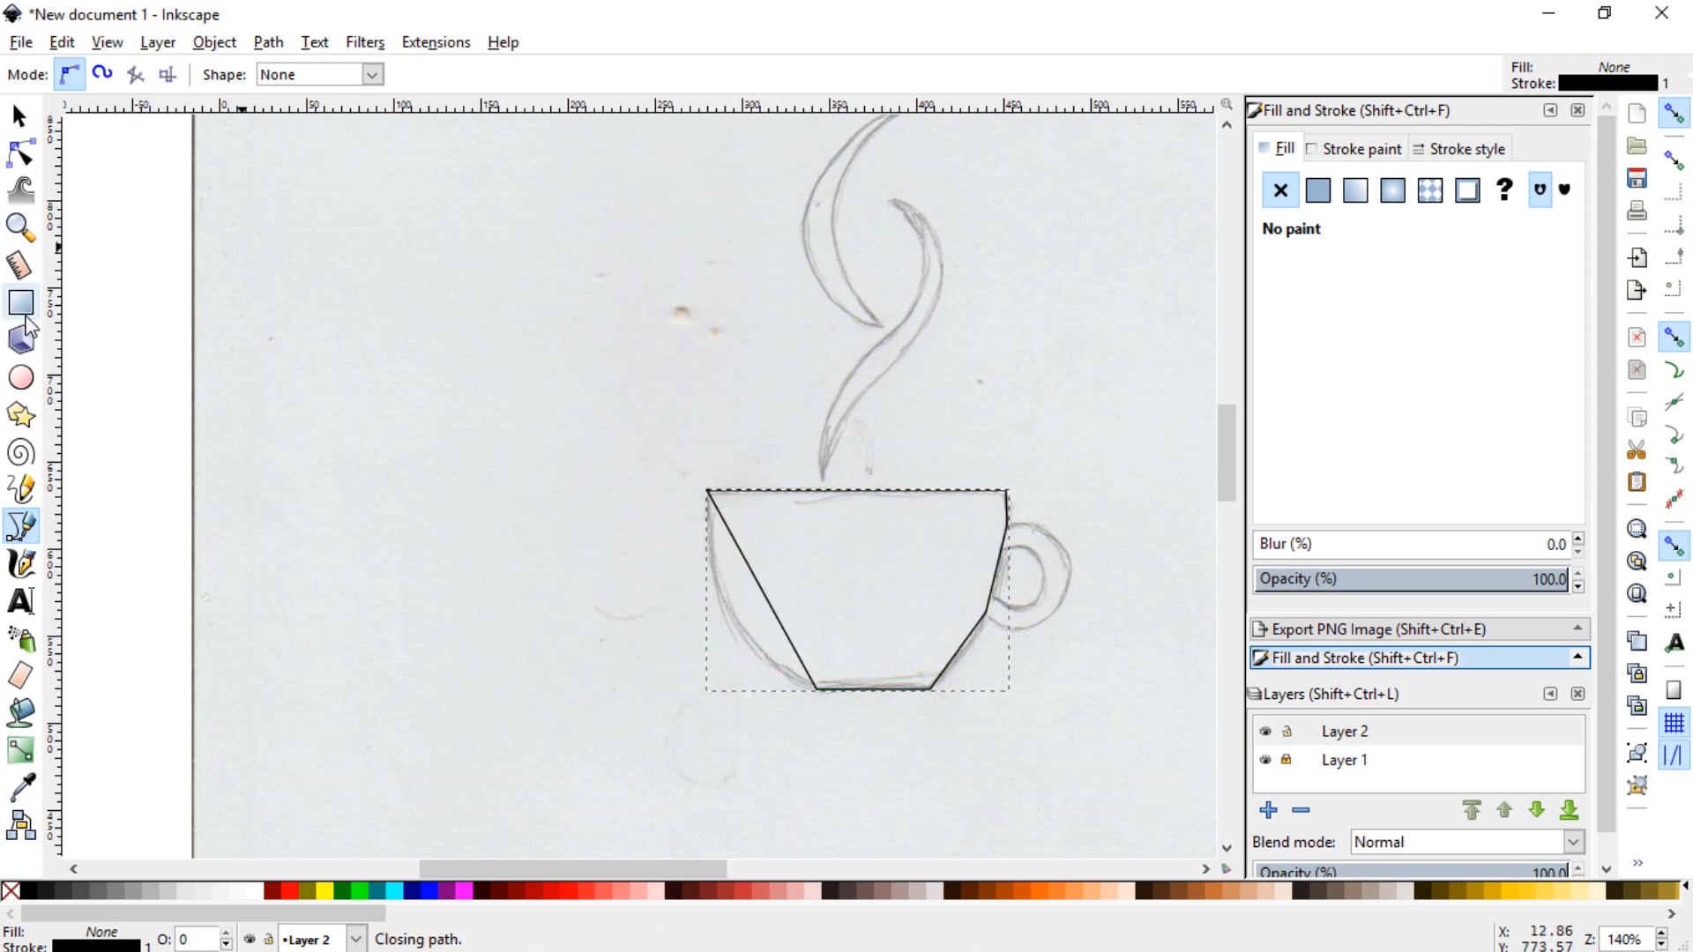
{"action": "mouse_move", "coordinate": [18, 155]}
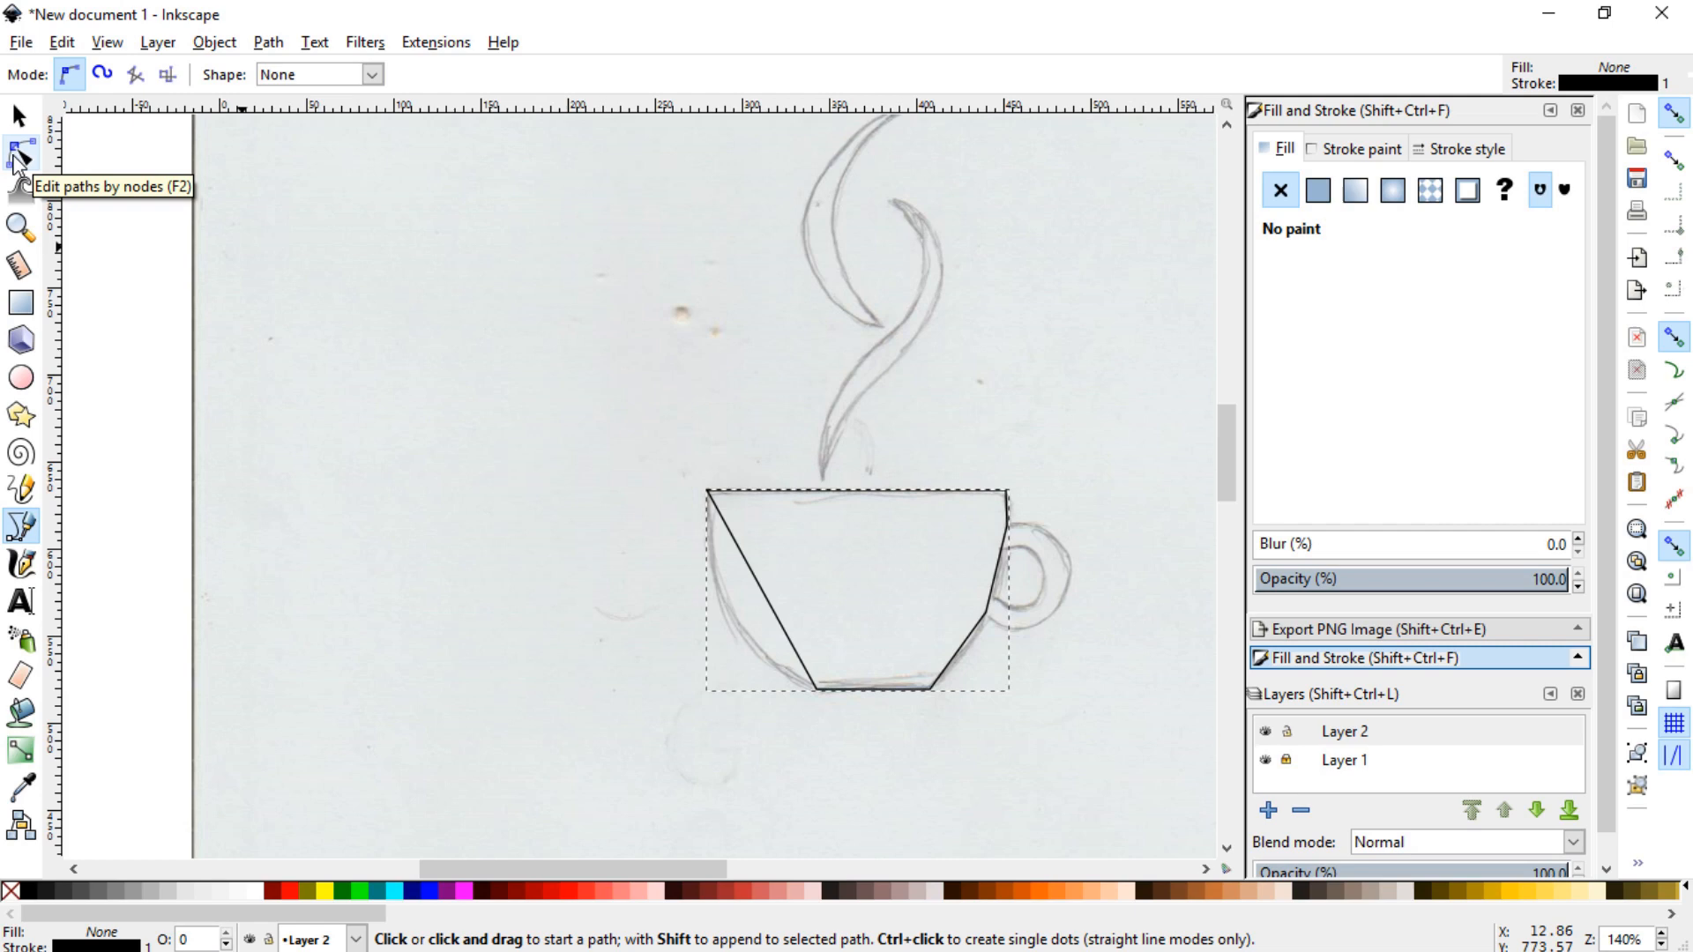
With the Node tool, curve the cup's left side to follow the pencil sketch.
{"action": "left_click", "coordinate": [19, 155]}
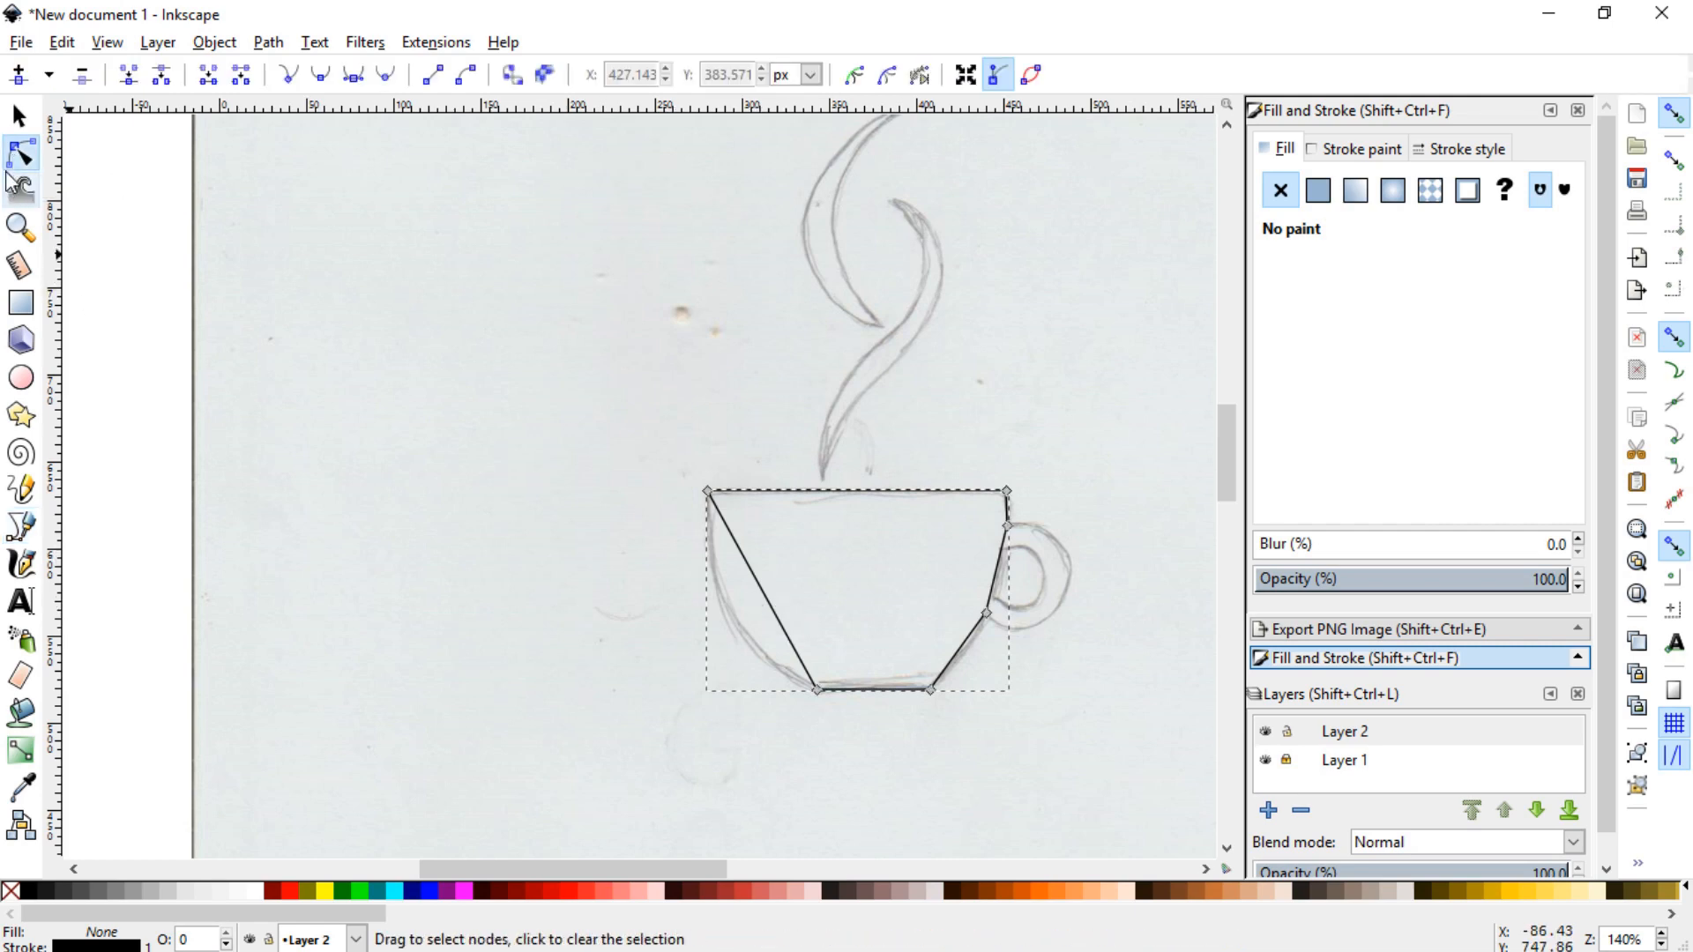
{"action": "mouse_move", "coordinate": [19, 156]}
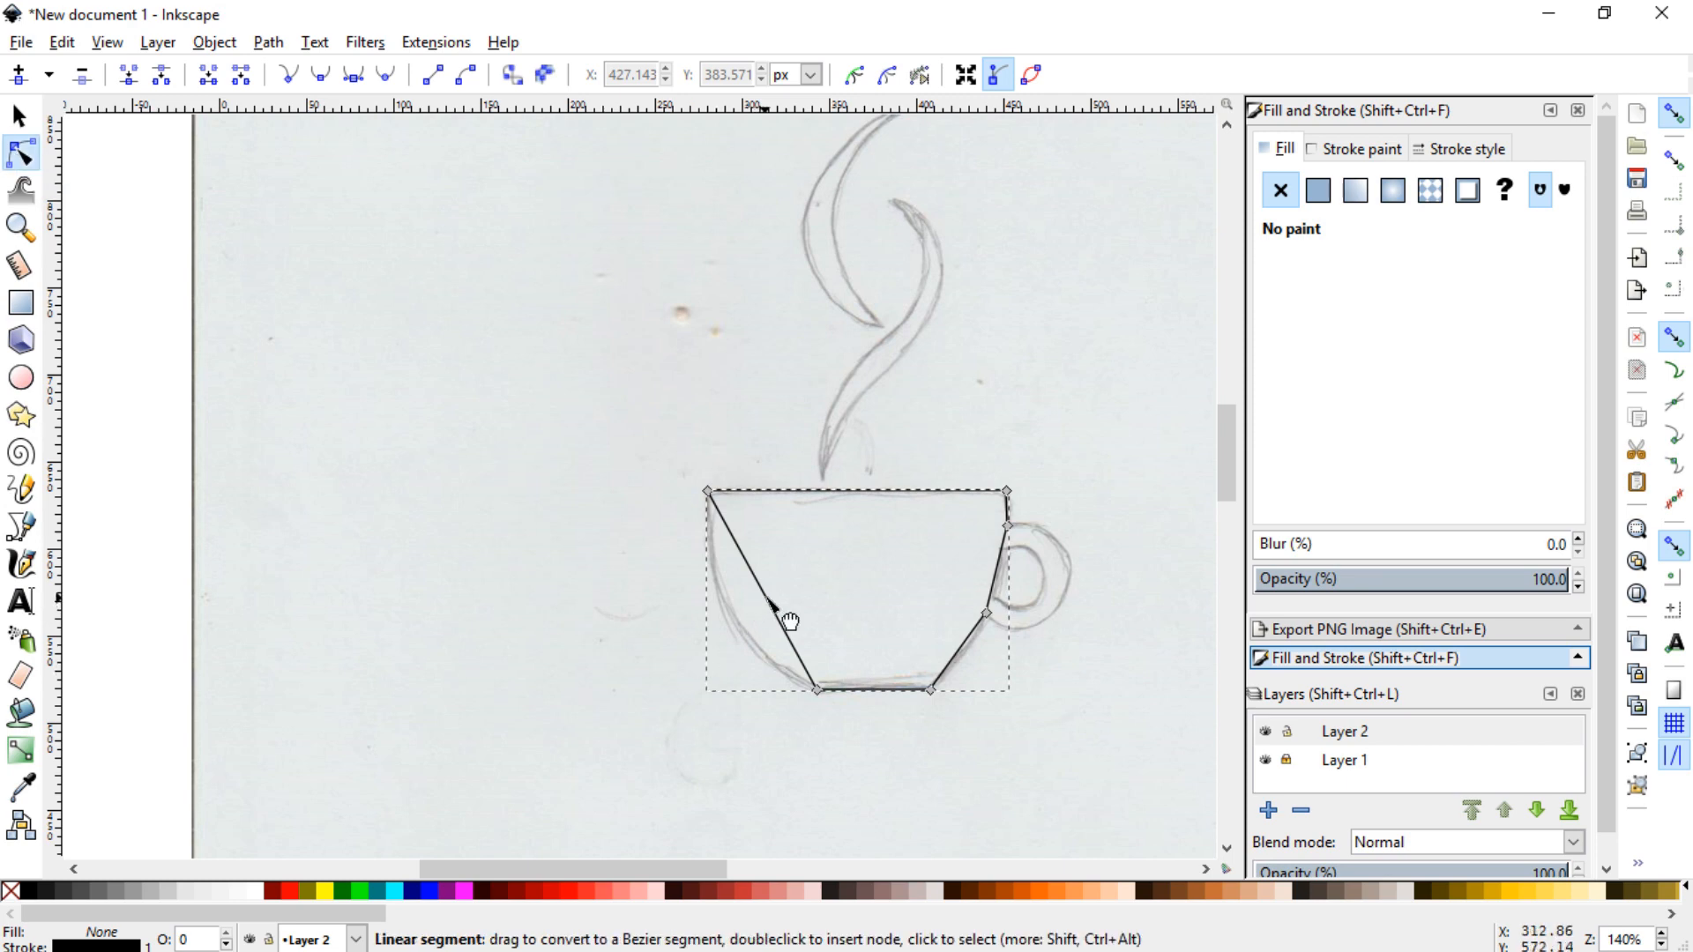
{"action": "left_click_drag", "start_coordinate": [788, 621], "coordinate": [753, 633]}
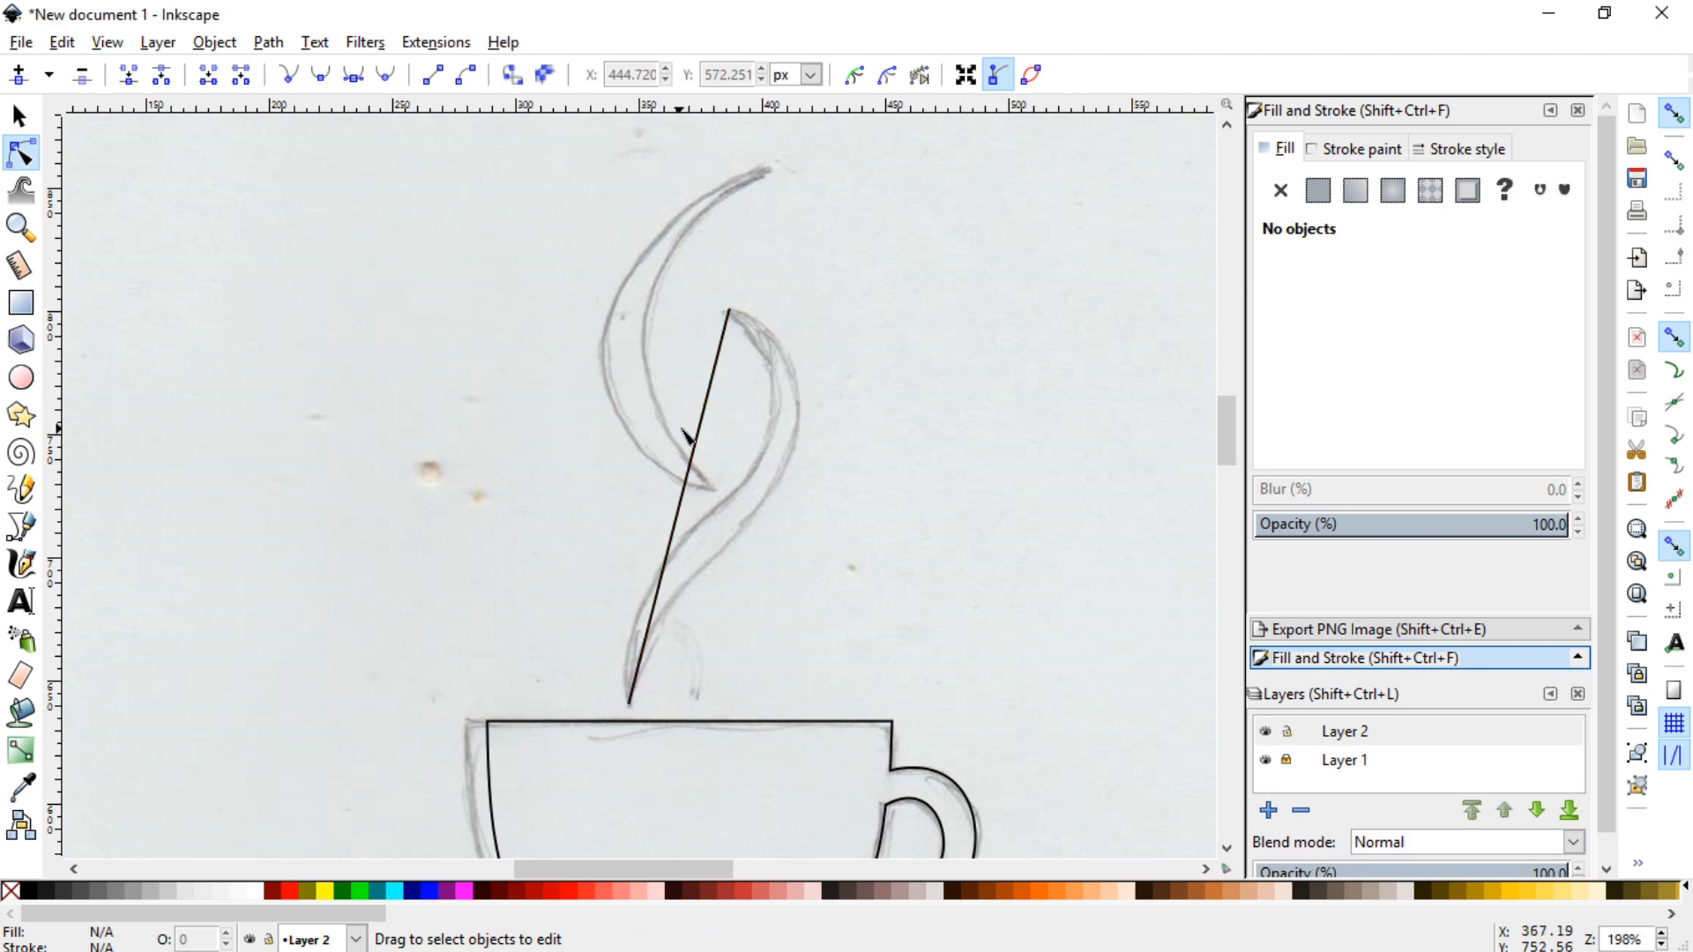
Bend the steam wisp's straight segments into curves matching the pencil lines.
{"action": "left_click_drag", "start_coordinate": [686, 437], "coordinate": [728, 442]}
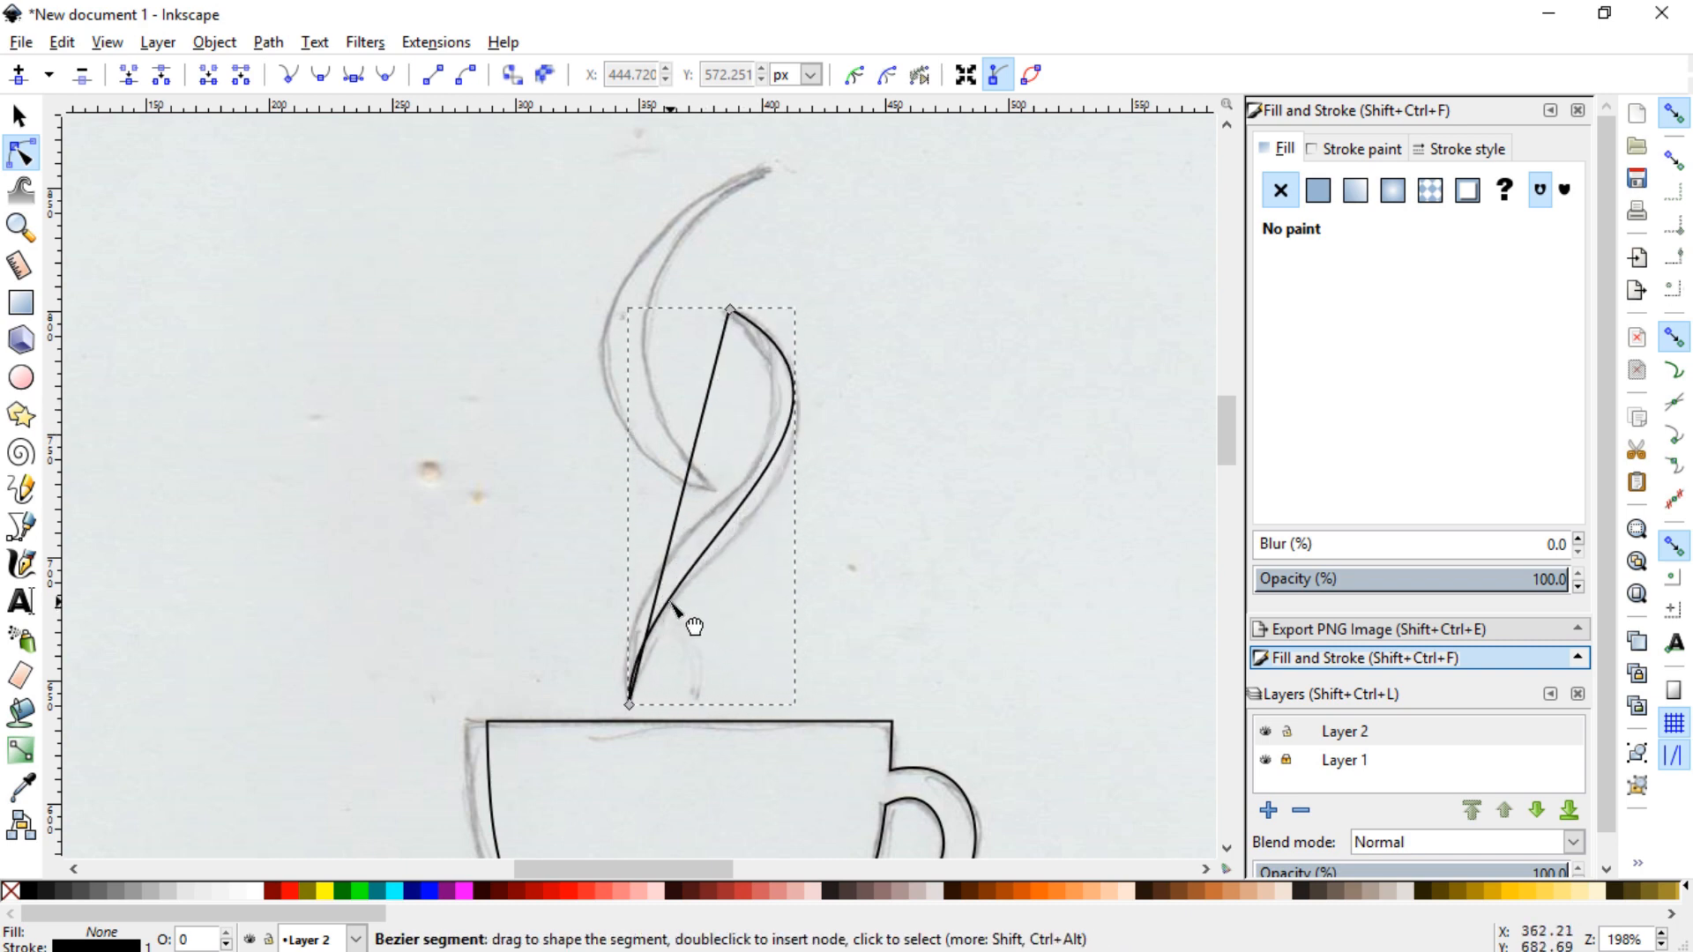
{"action": "left_click_drag", "start_coordinate": [692, 626], "coordinate": [810, 476]}
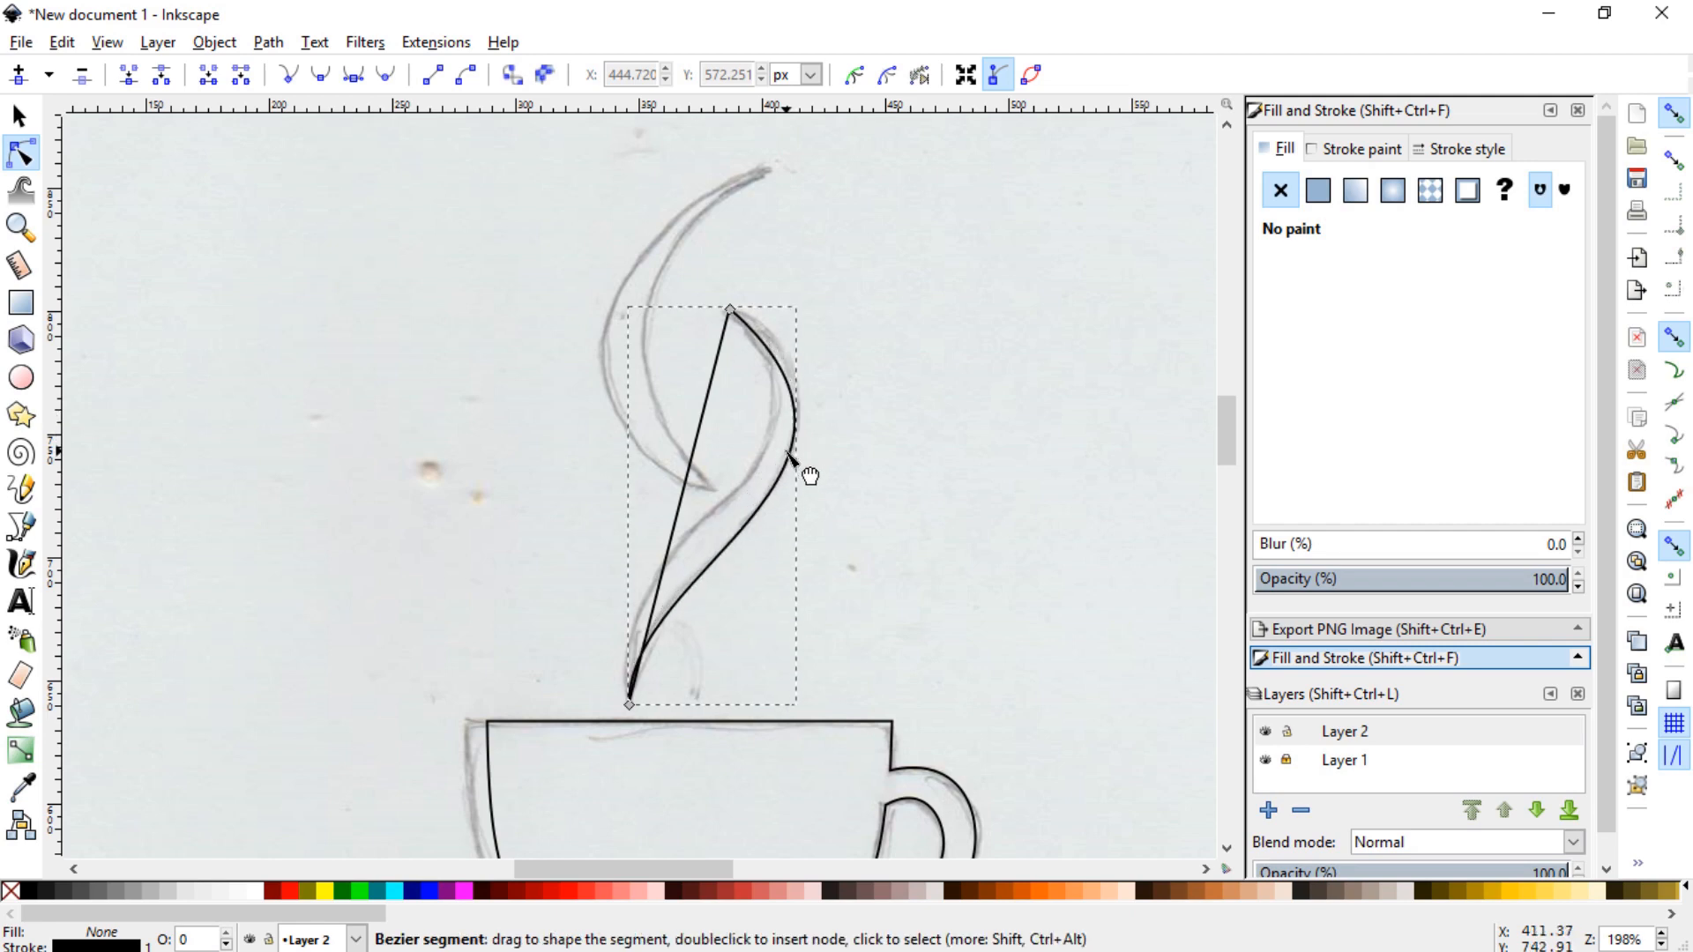
{"action": "left_click_drag", "start_coordinate": [807, 474], "coordinate": [778, 454]}
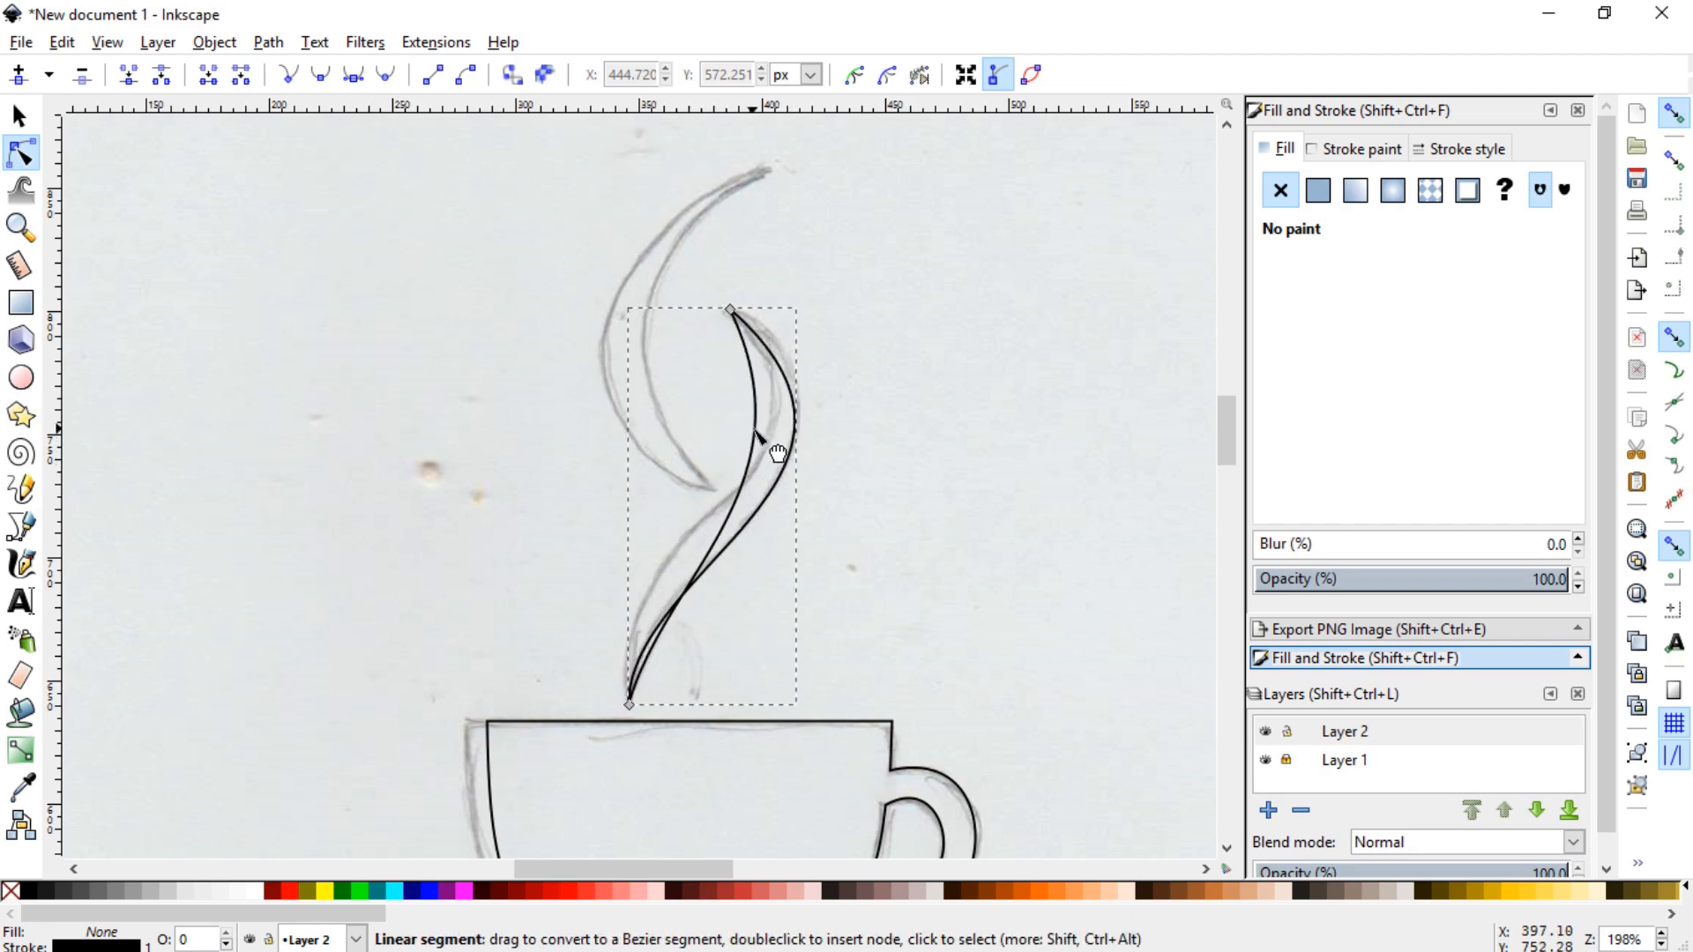
{"action": "left_click_drag", "start_coordinate": [780, 451], "coordinate": [795, 441]}
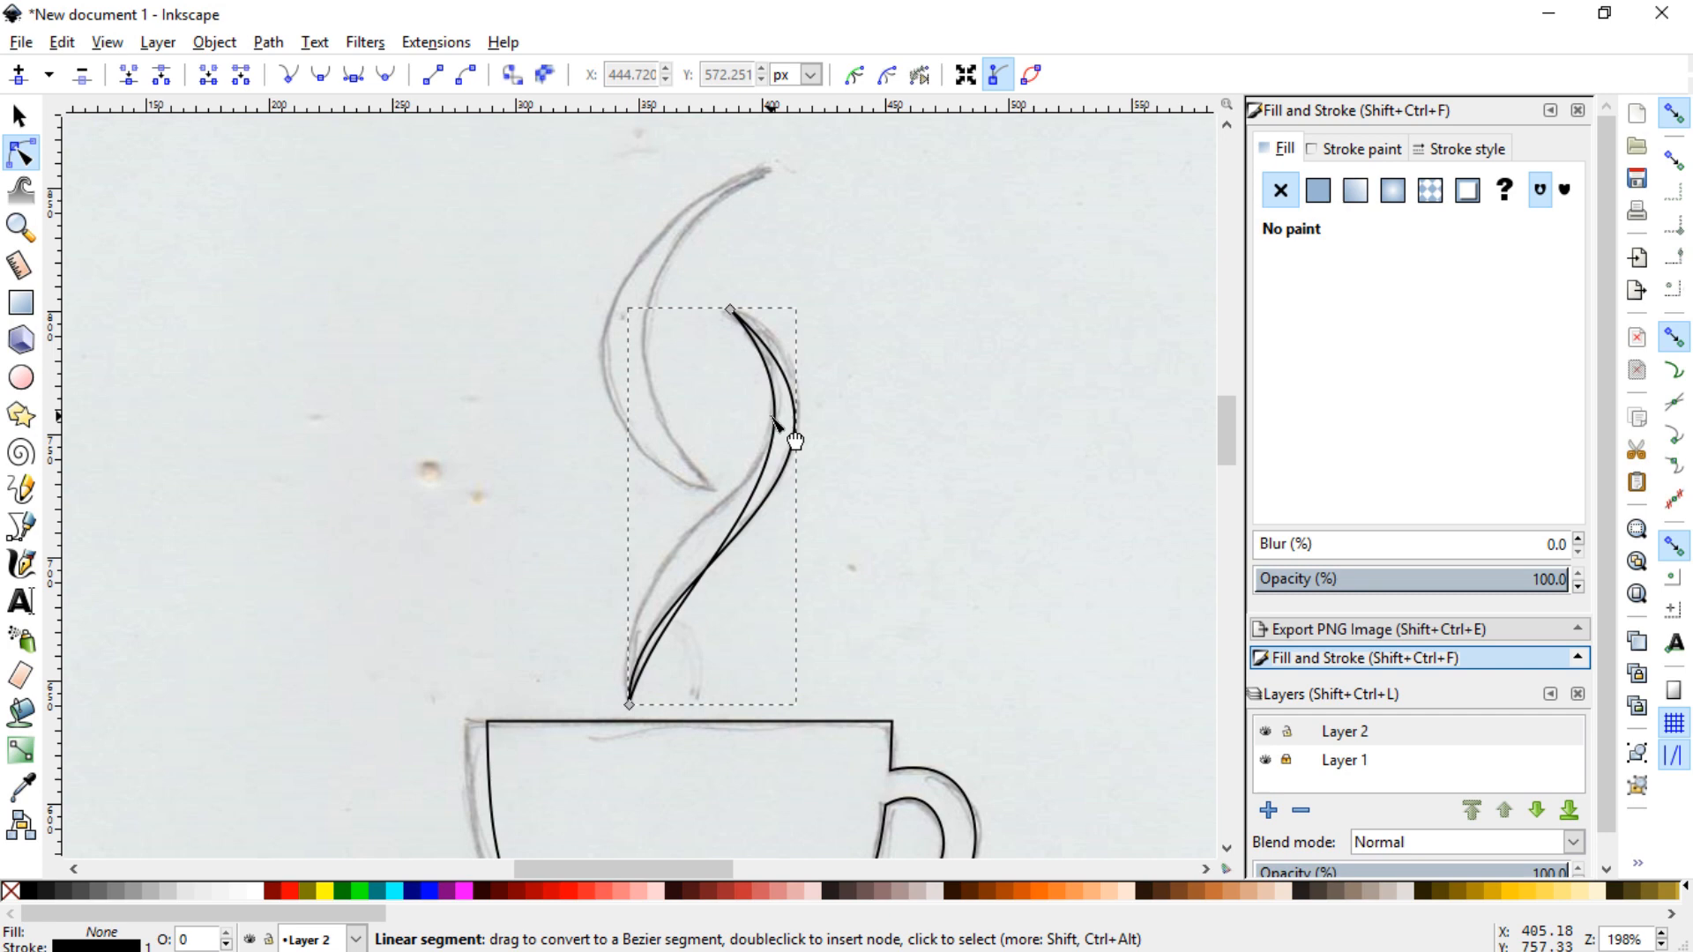
{"action": "left_click_drag", "start_coordinate": [776, 427], "coordinate": [774, 487]}
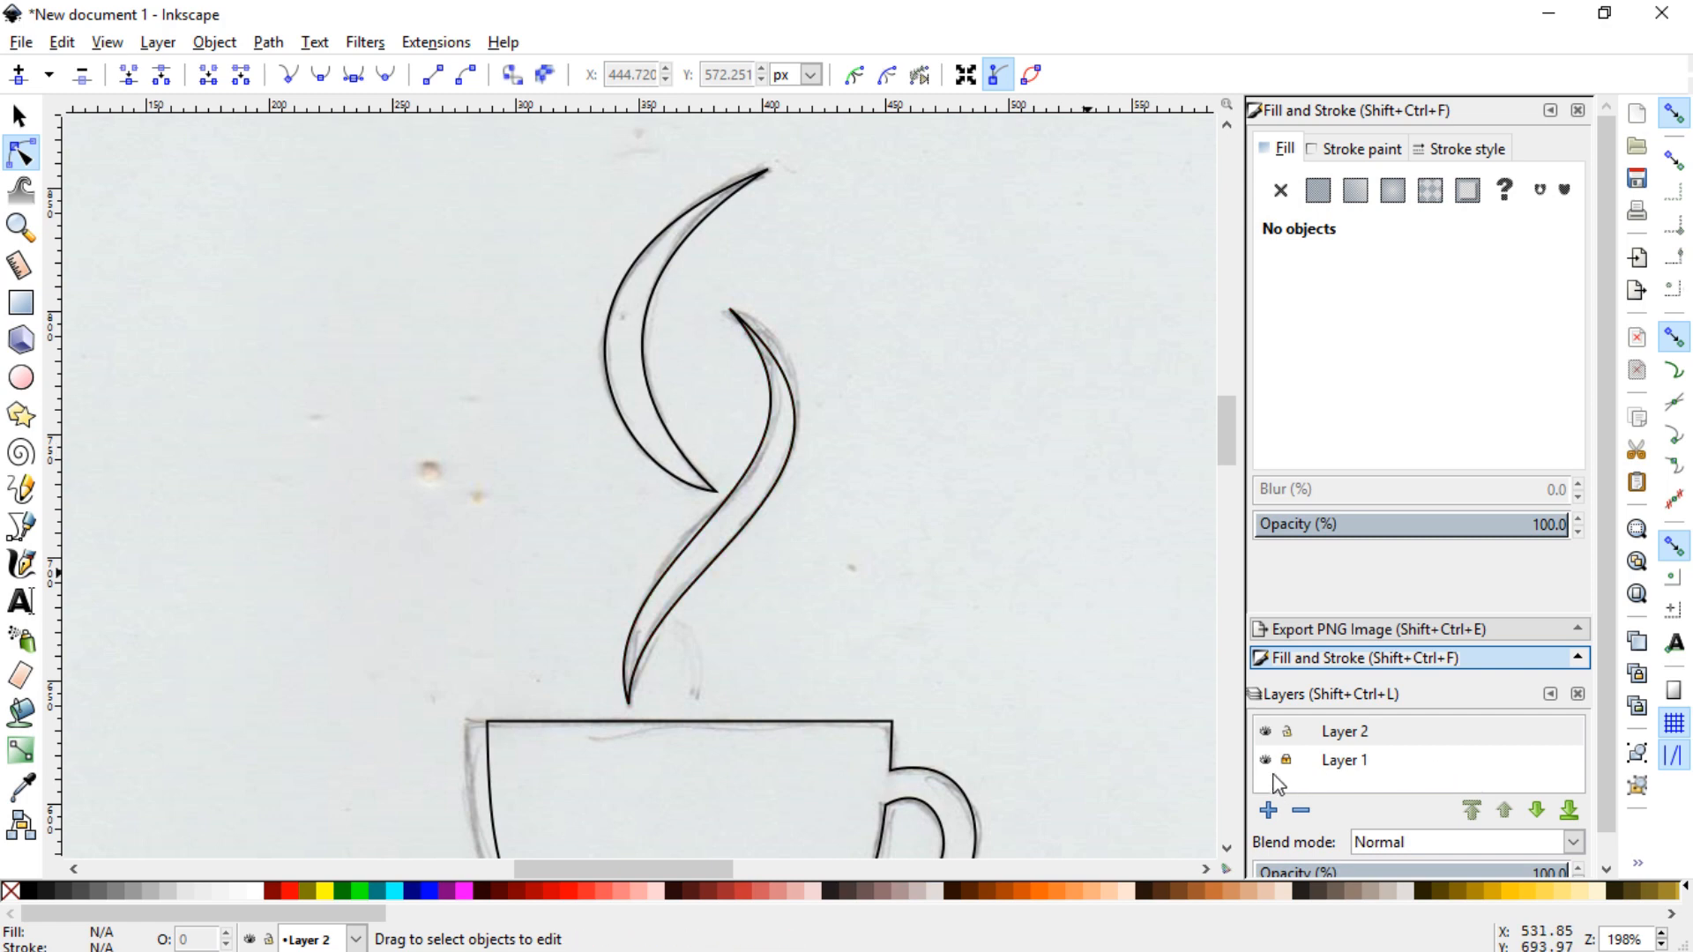
Hide Layer 1, adjust stroke widths of the steam wisp and handle outlines, and bring up PNG export.
{"action": "left_click", "coordinate": [1344, 730]}
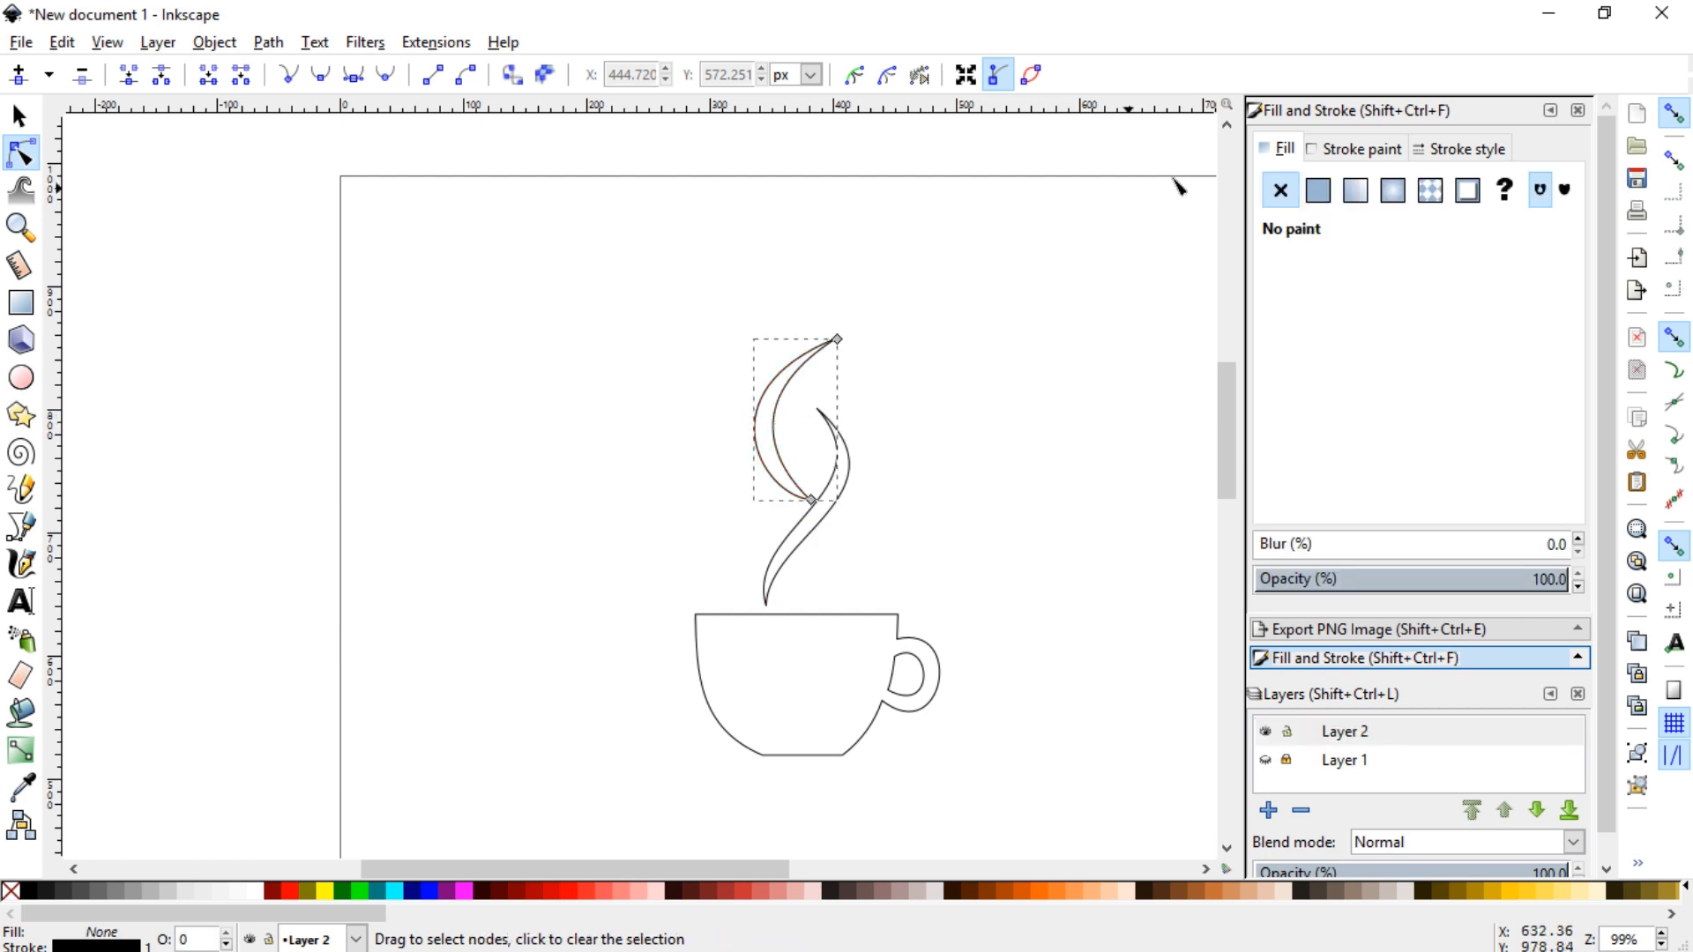
{"action": "left_click", "coordinate": [1465, 148]}
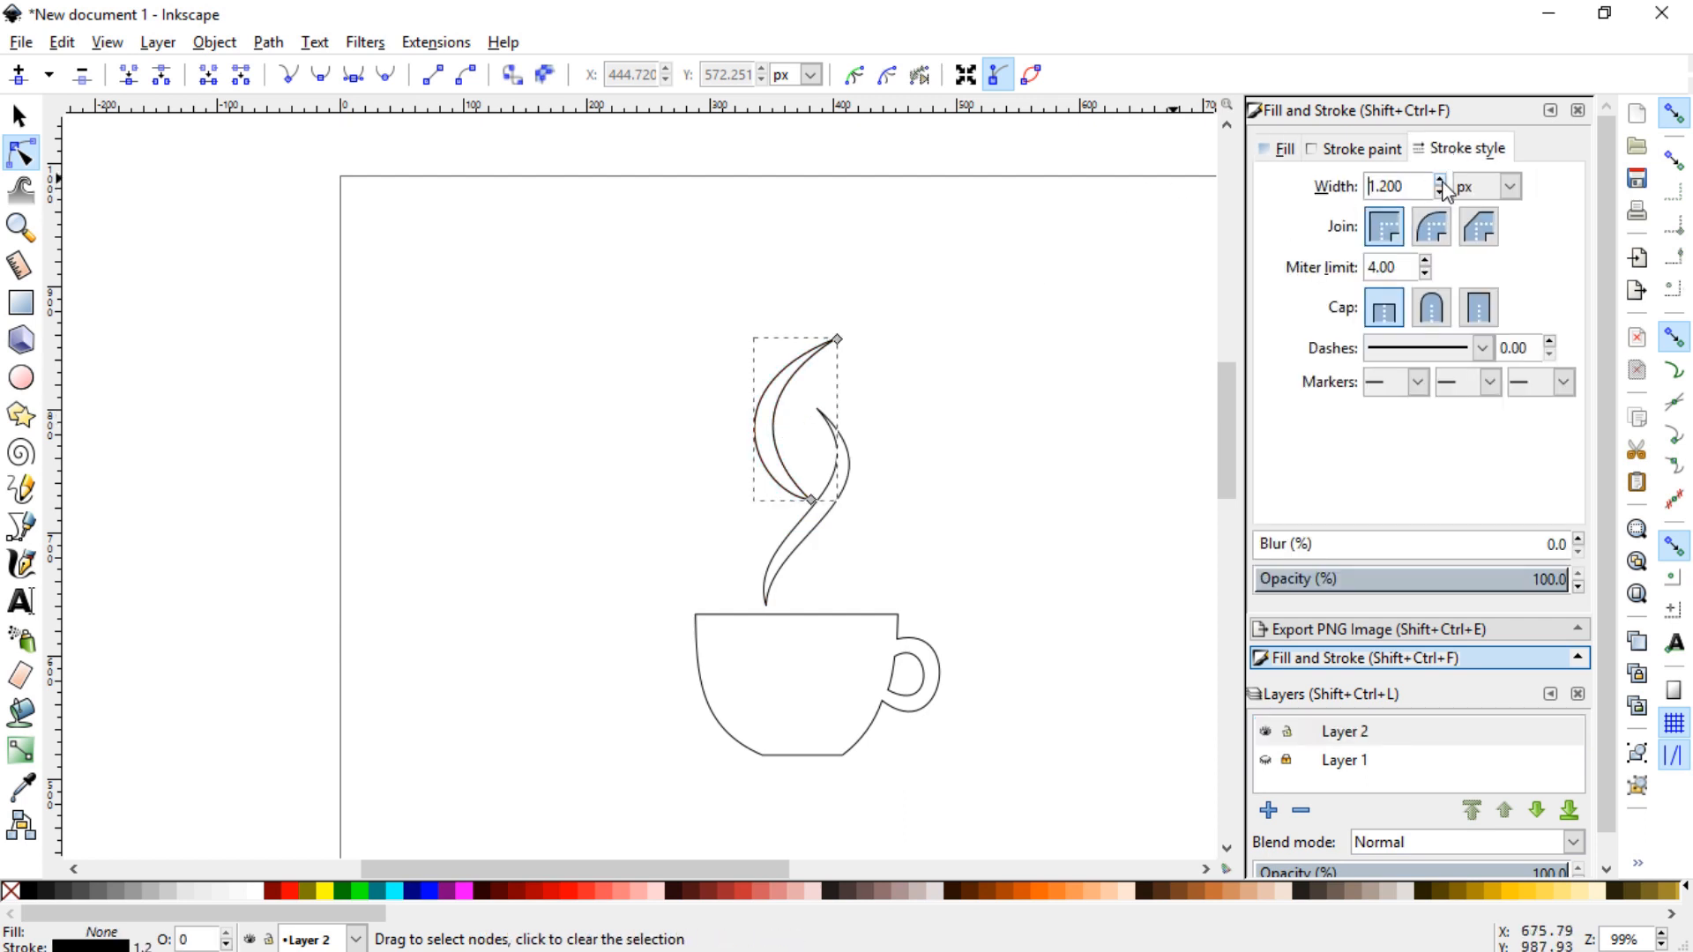
{"action": "left_click", "coordinate": [1441, 192]}
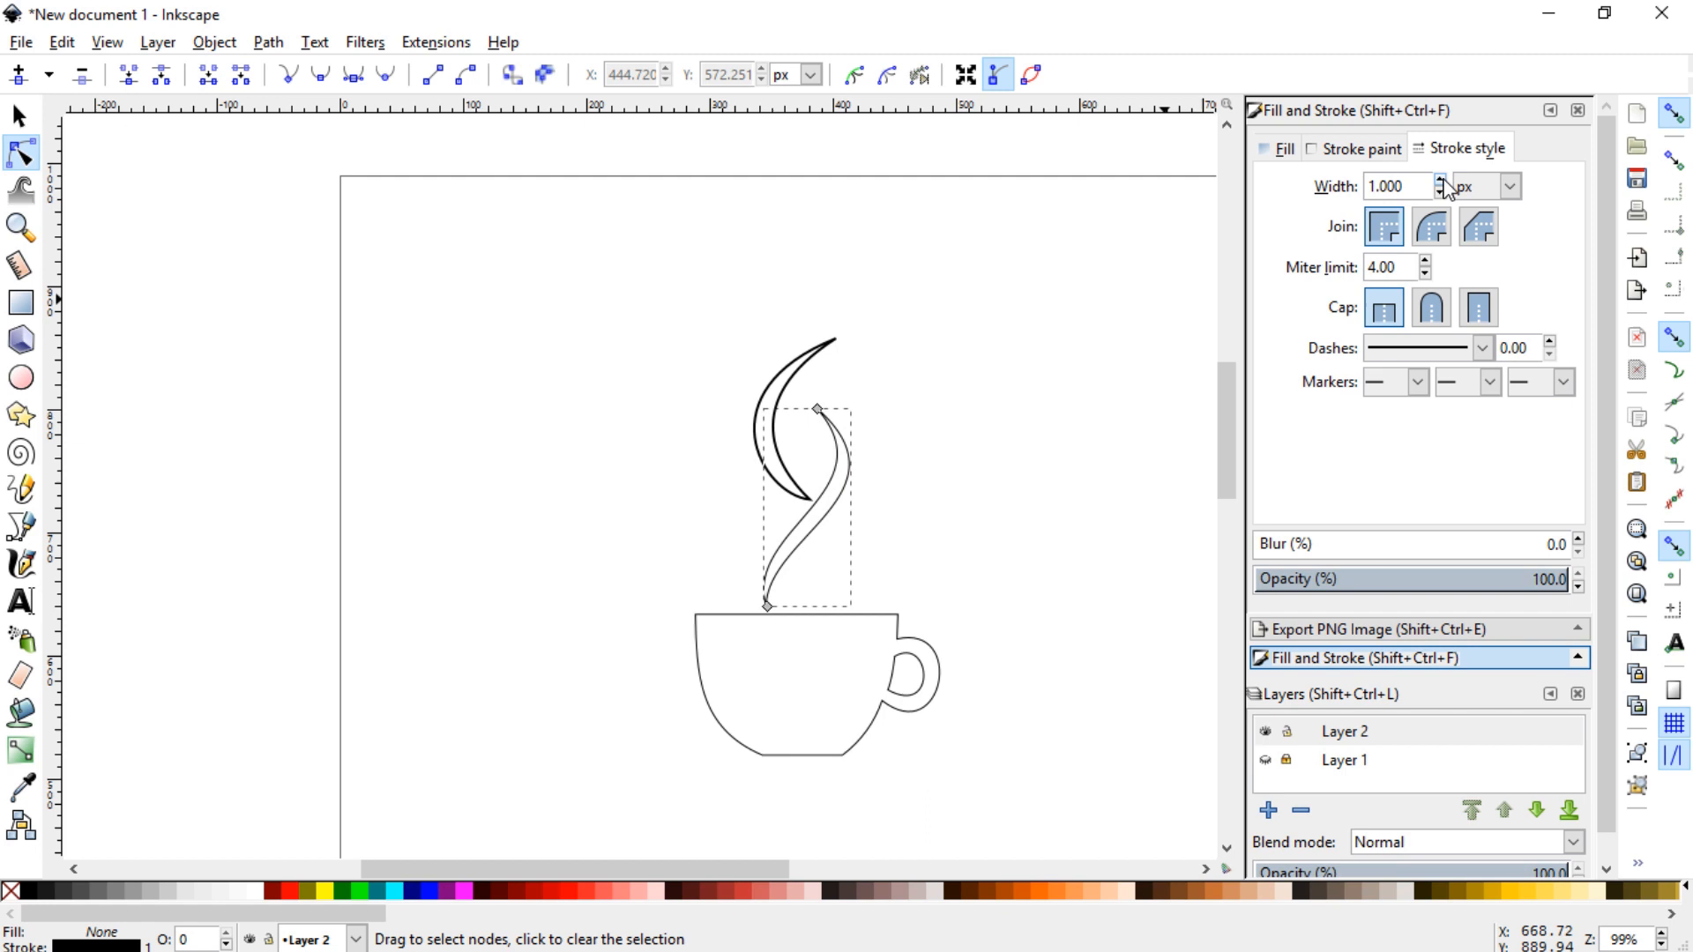
{"action": "left_click", "coordinate": [1441, 180]}
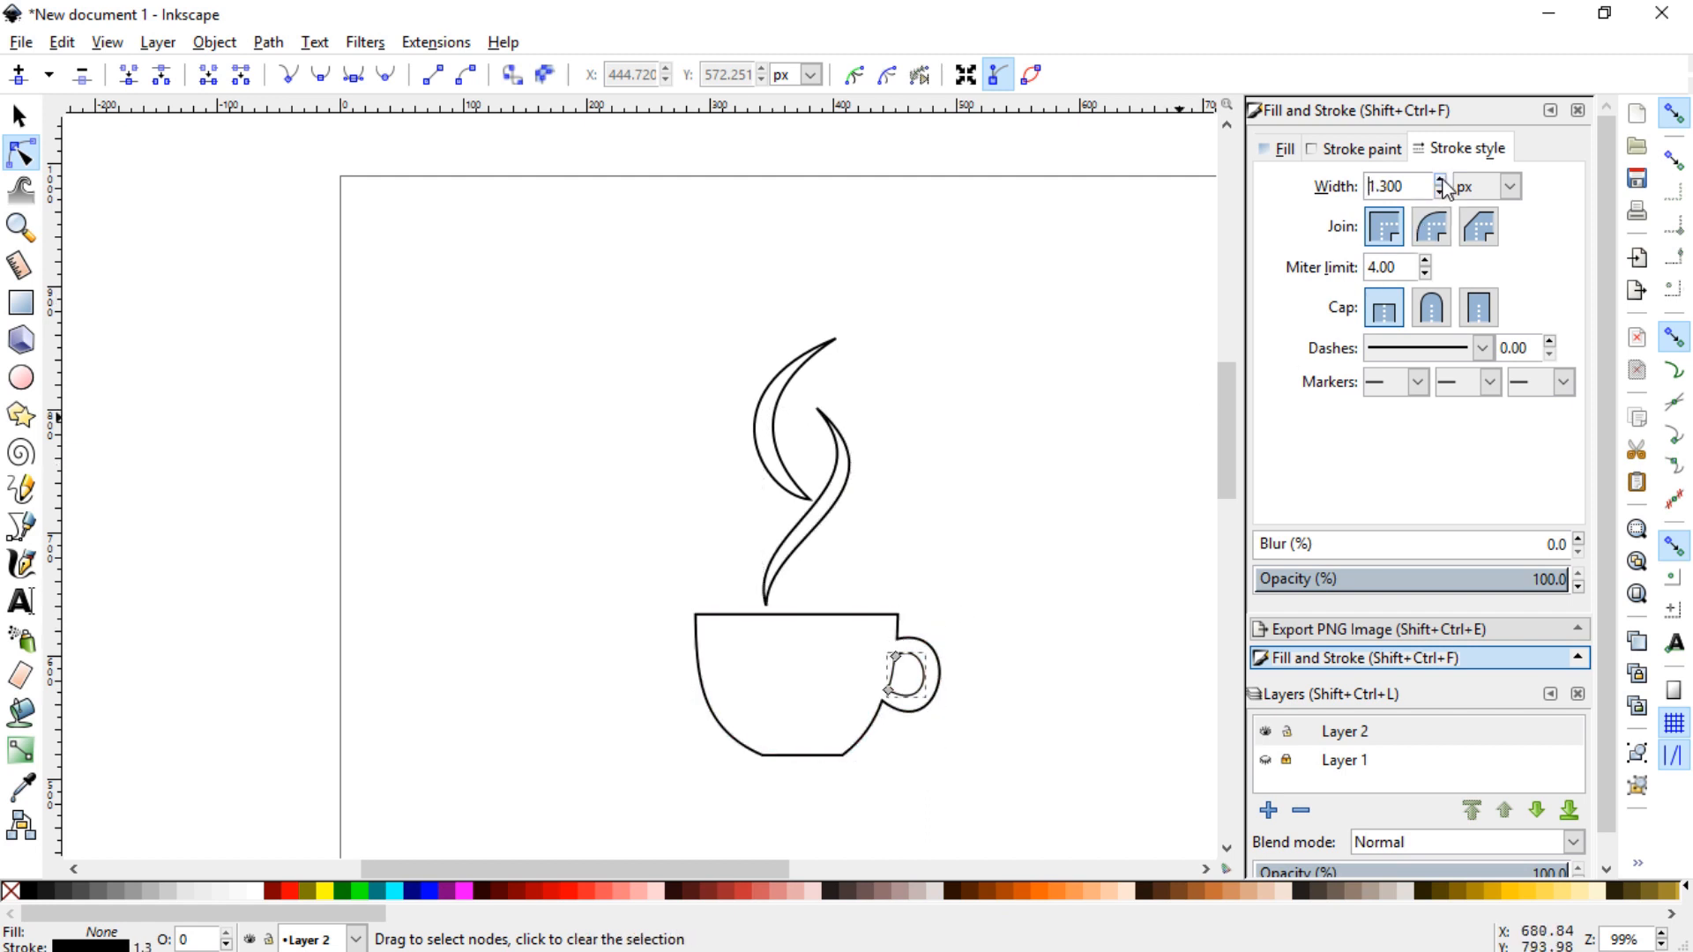
{"action": "left_click", "coordinate": [19, 42]}
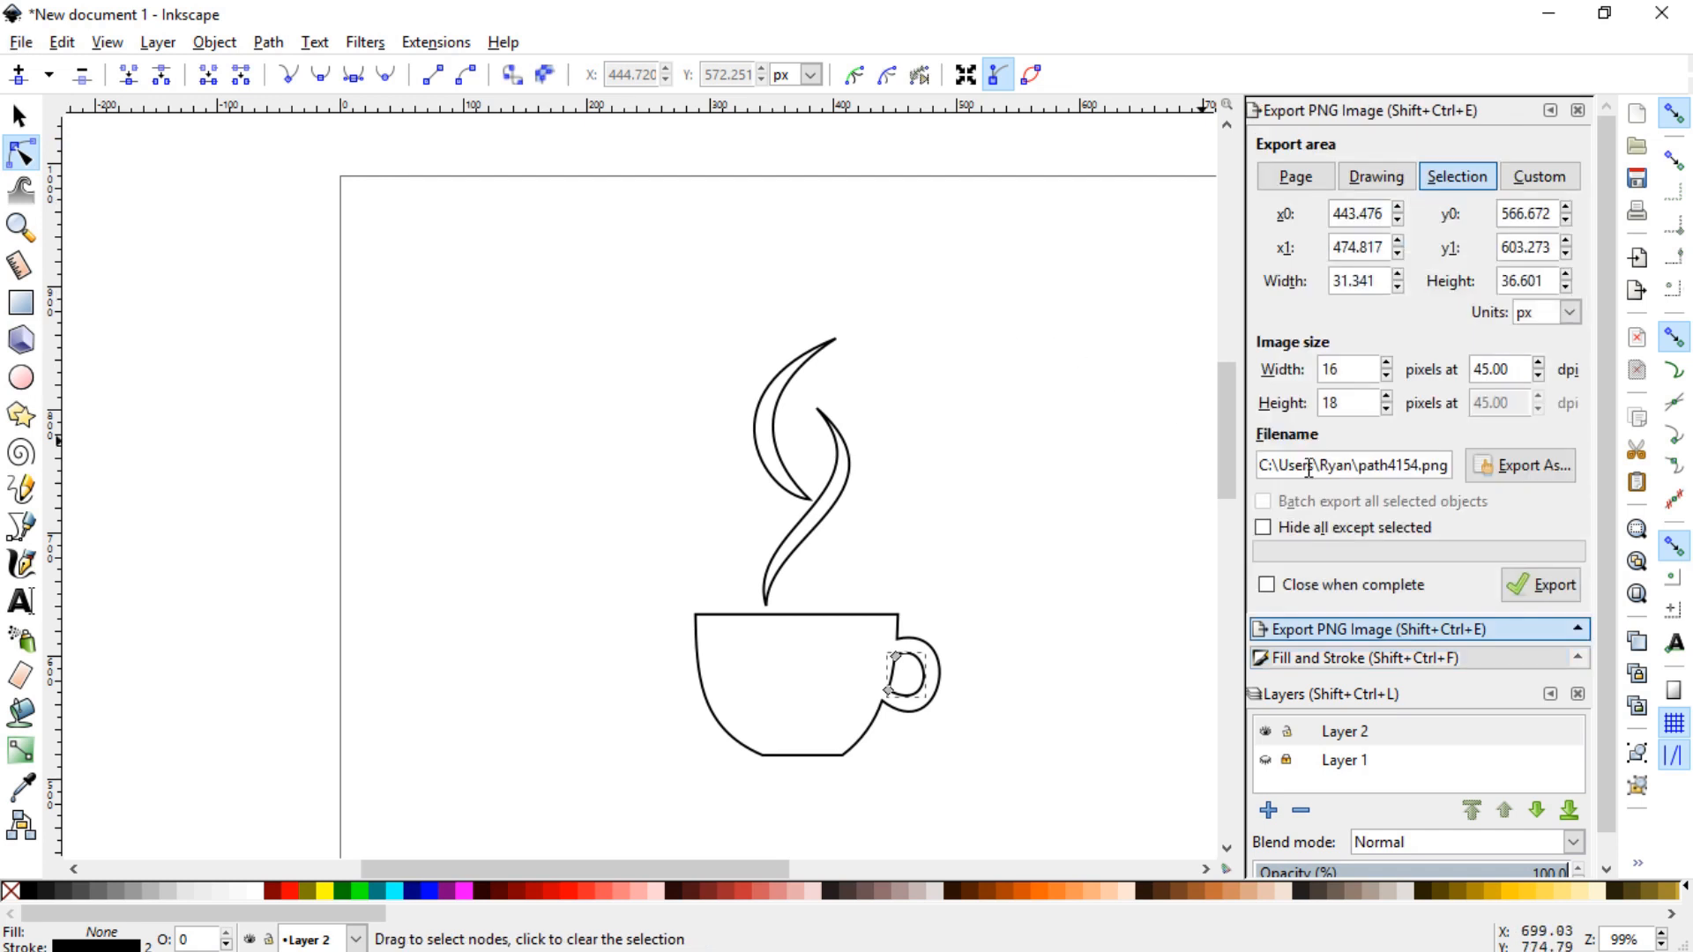
Set the PNG export area to the whole page and close the export panel.
{"action": "left_click", "coordinate": [1293, 176]}
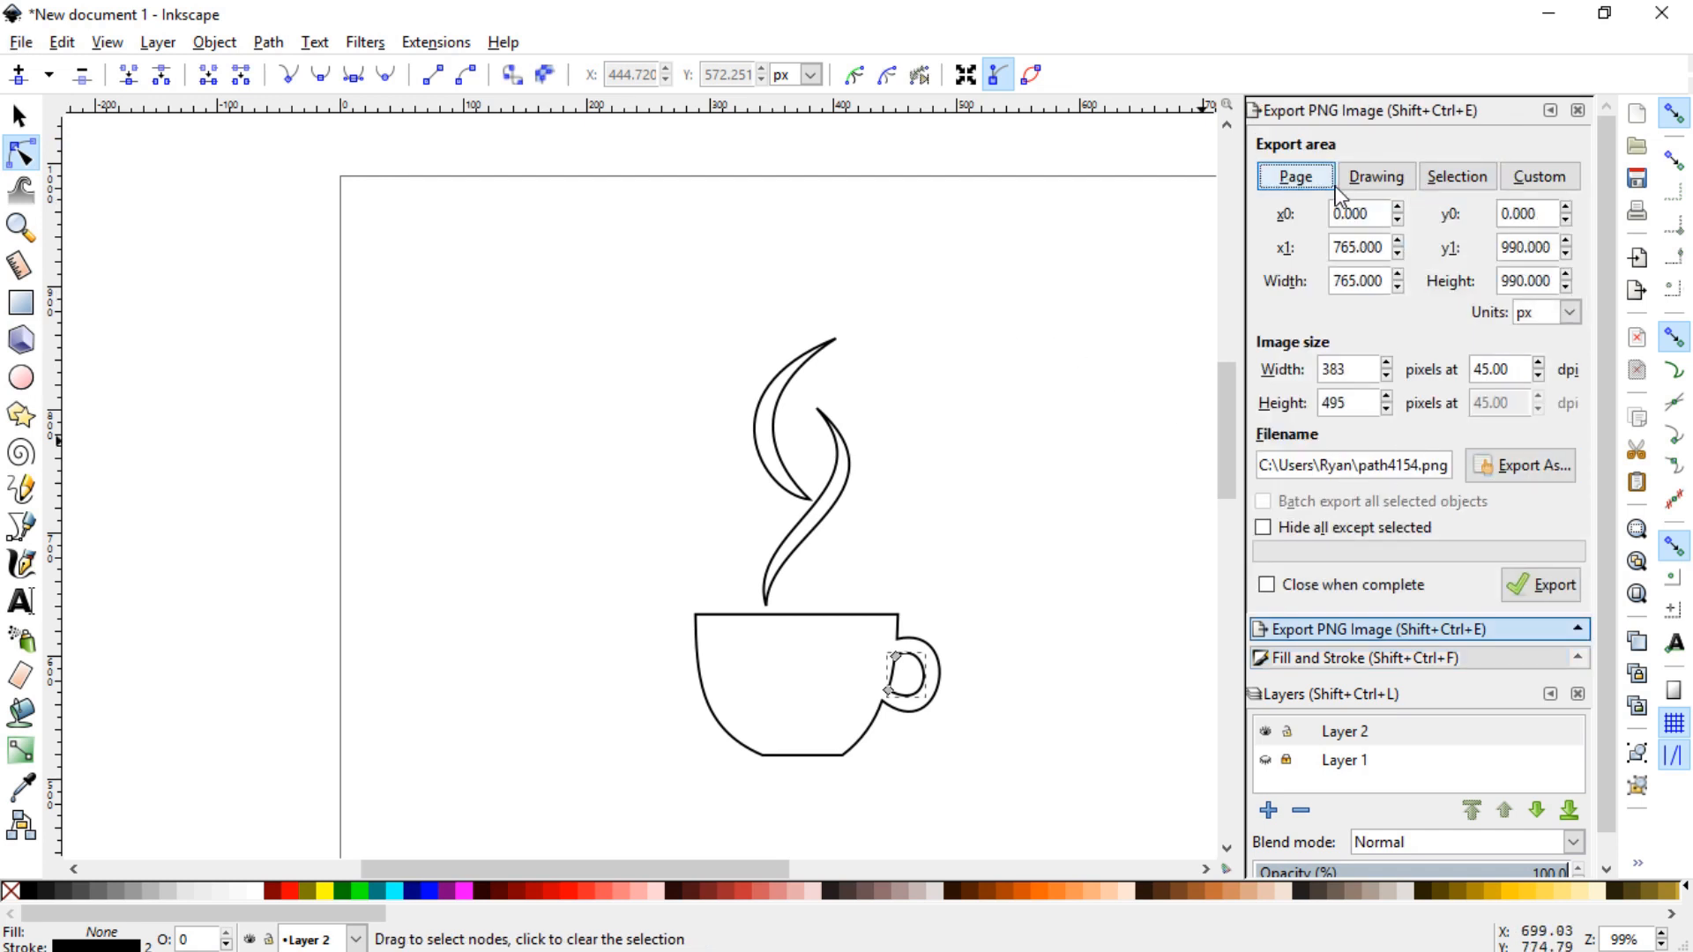
{"action": "left_click", "coordinate": [1457, 176]}
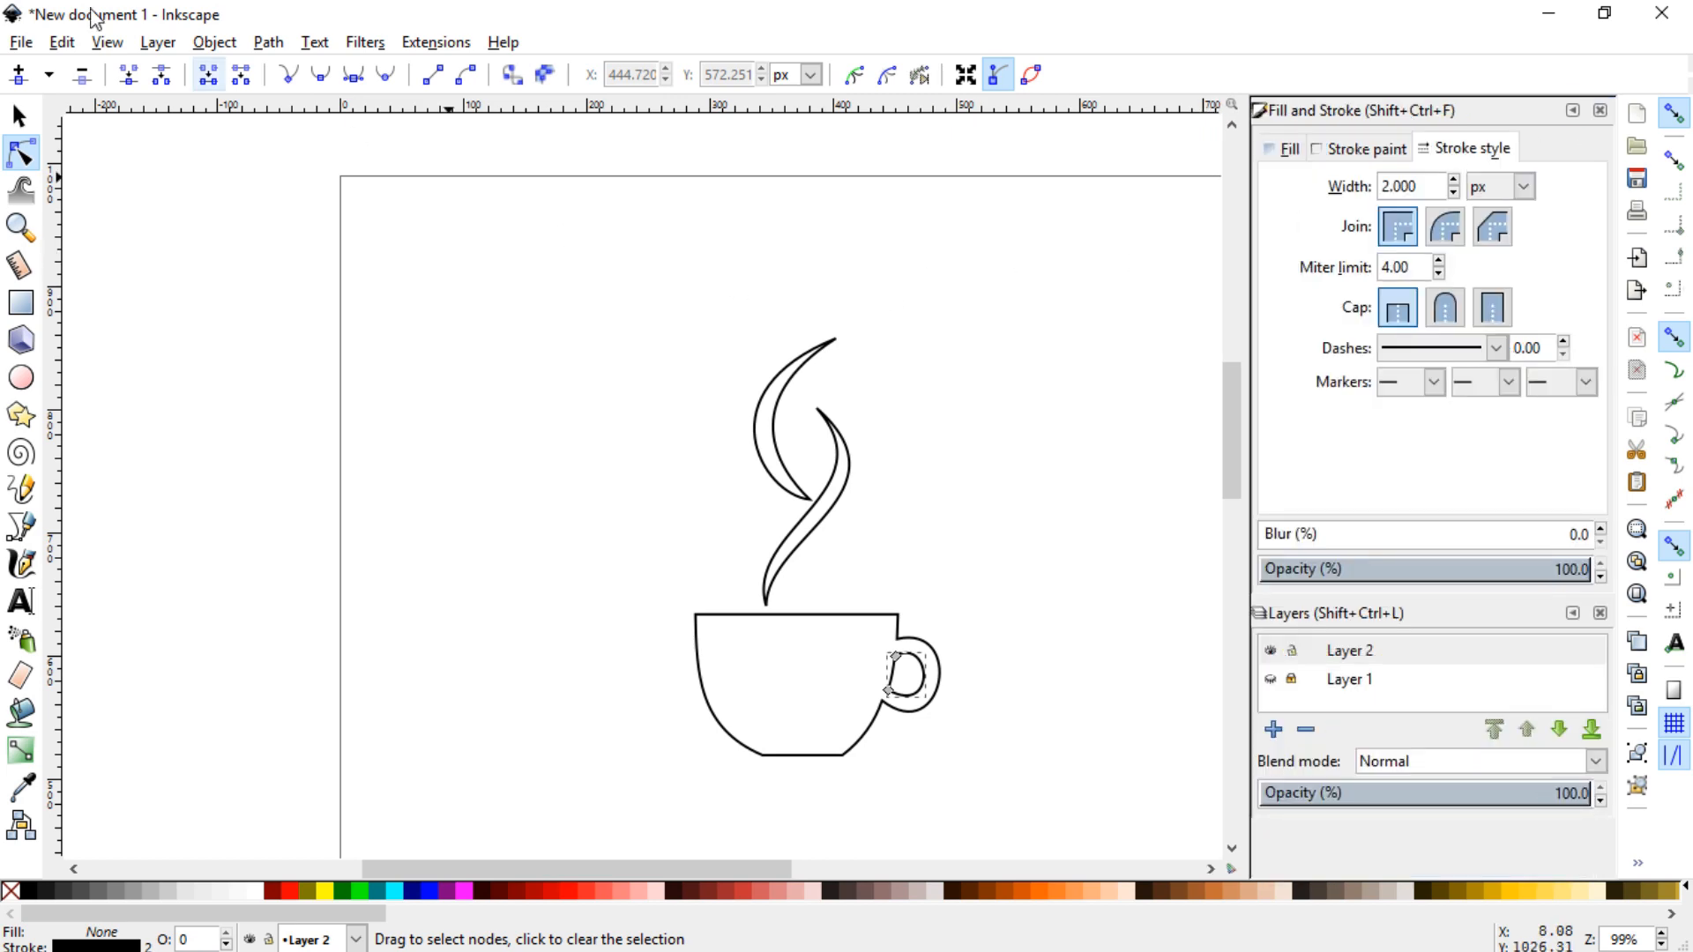
Open the print dialog for the drawing on the Canon MG2500 printer.
{"action": "left_click", "coordinate": [19, 42]}
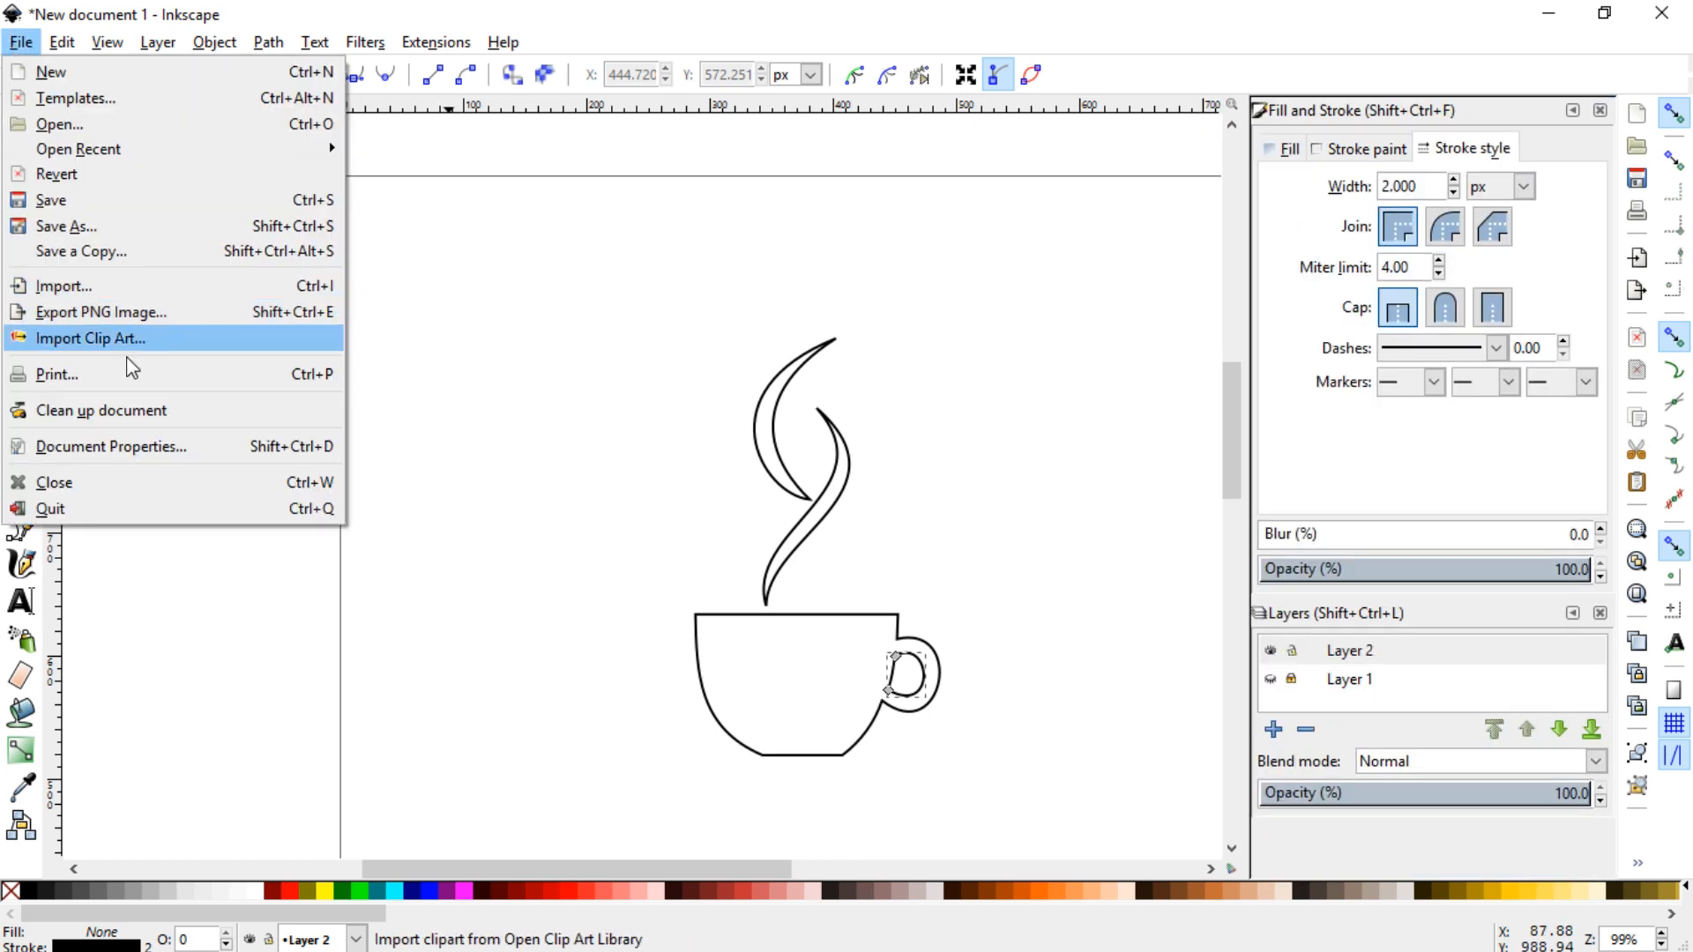
{"action": "left_click", "coordinate": [56, 373]}
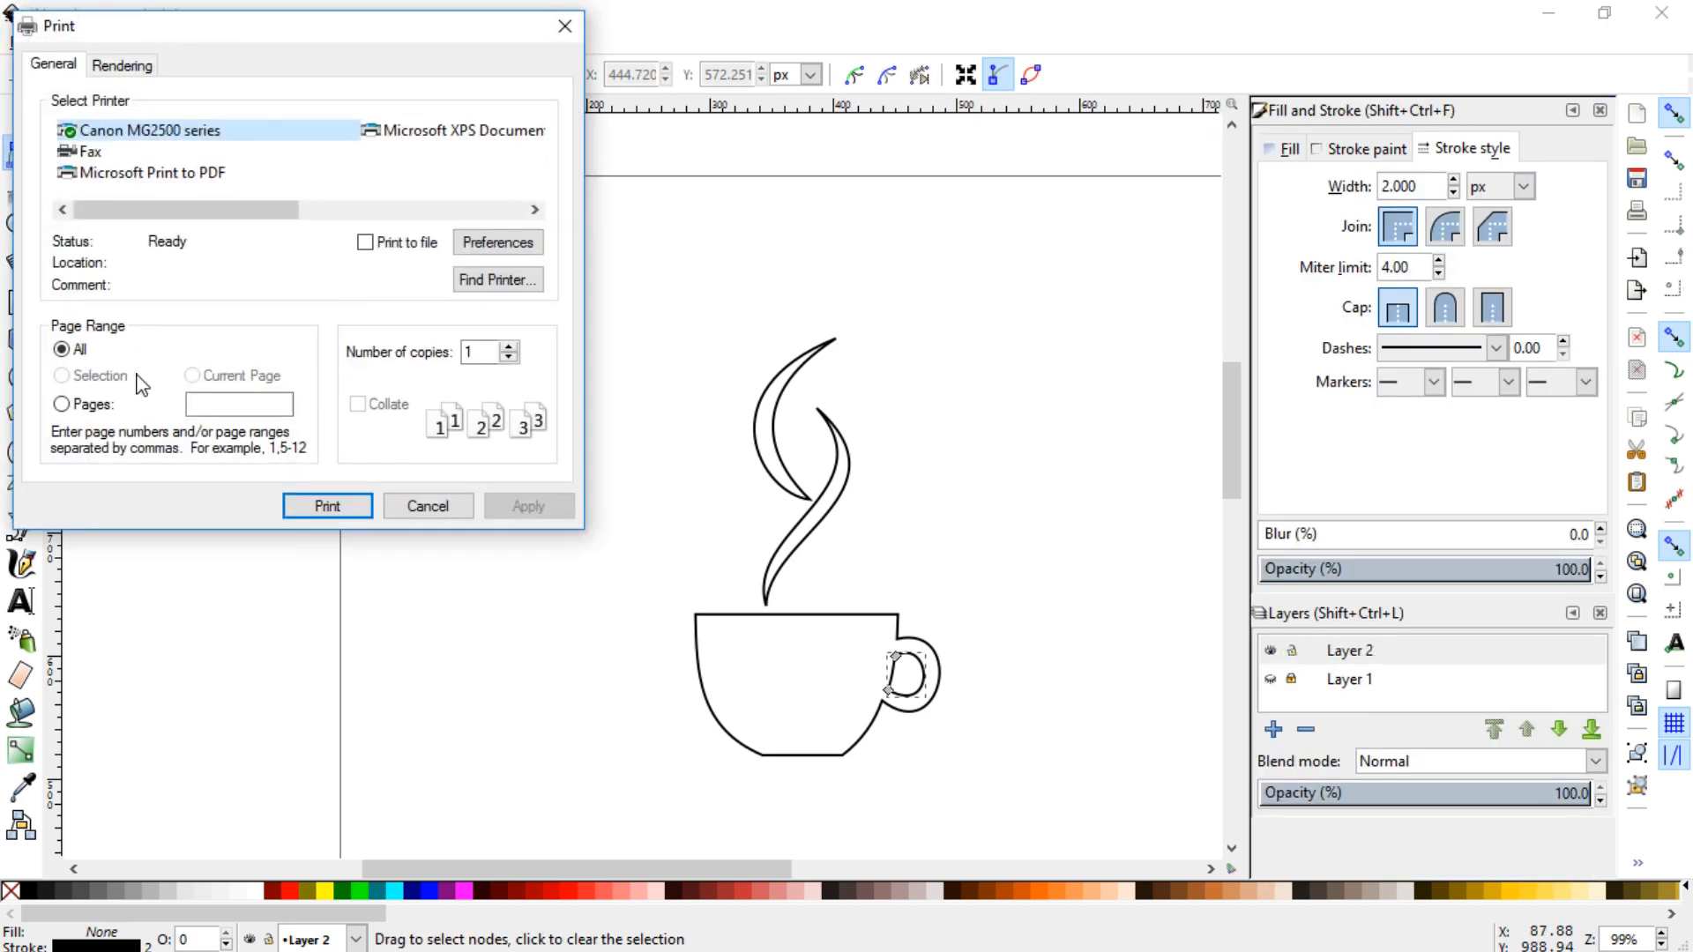